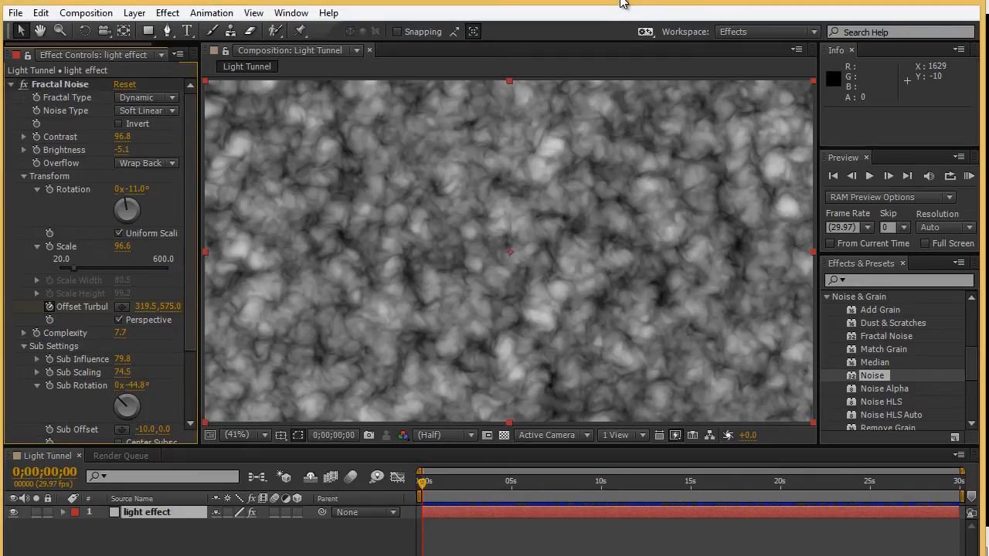
mouse_move(345, 110)
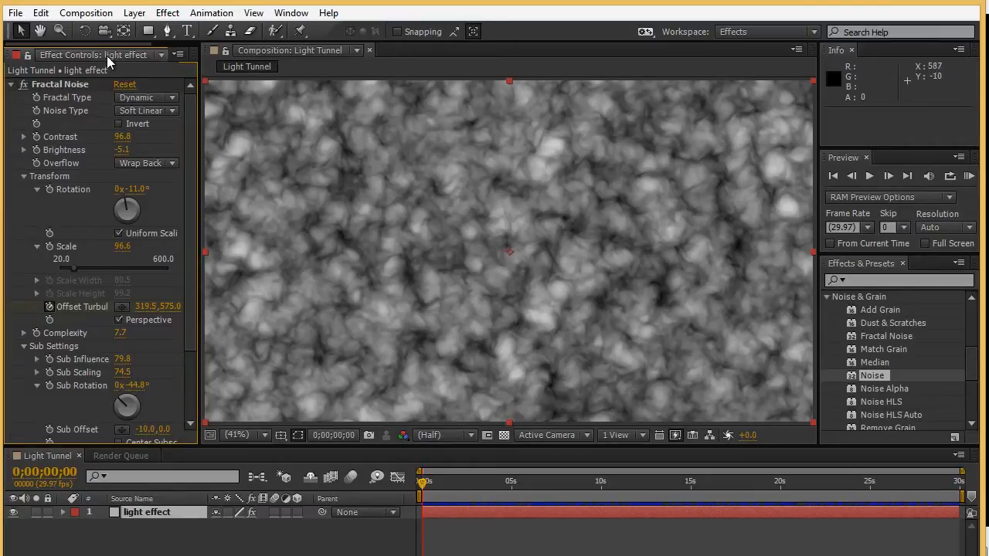
mouse_move(701, 38)
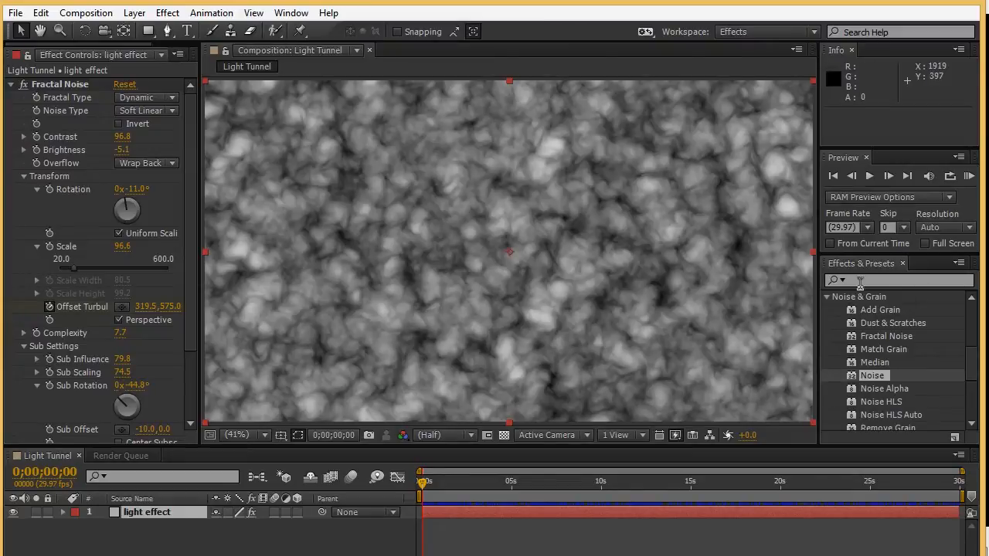
mouse_move(888, 278)
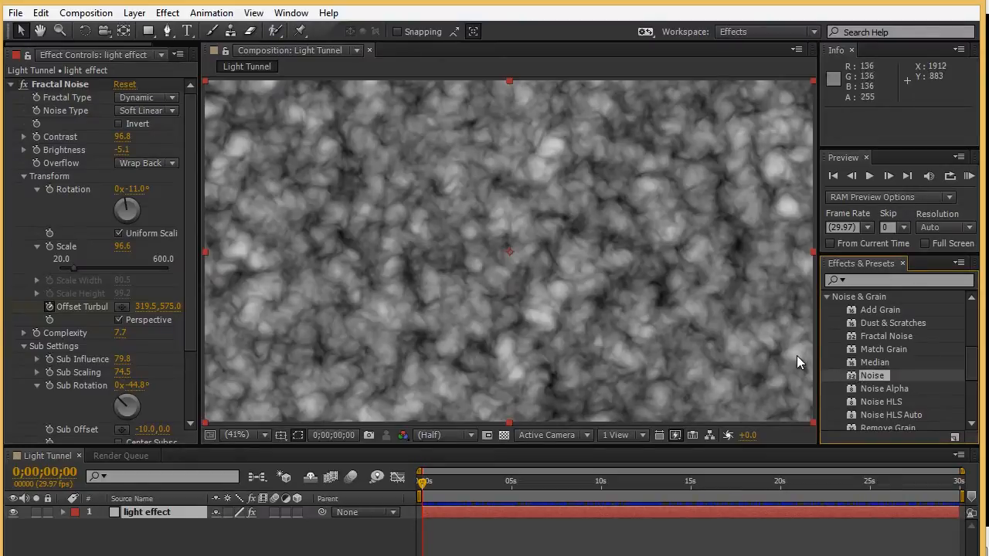
mouse_move(78, 96)
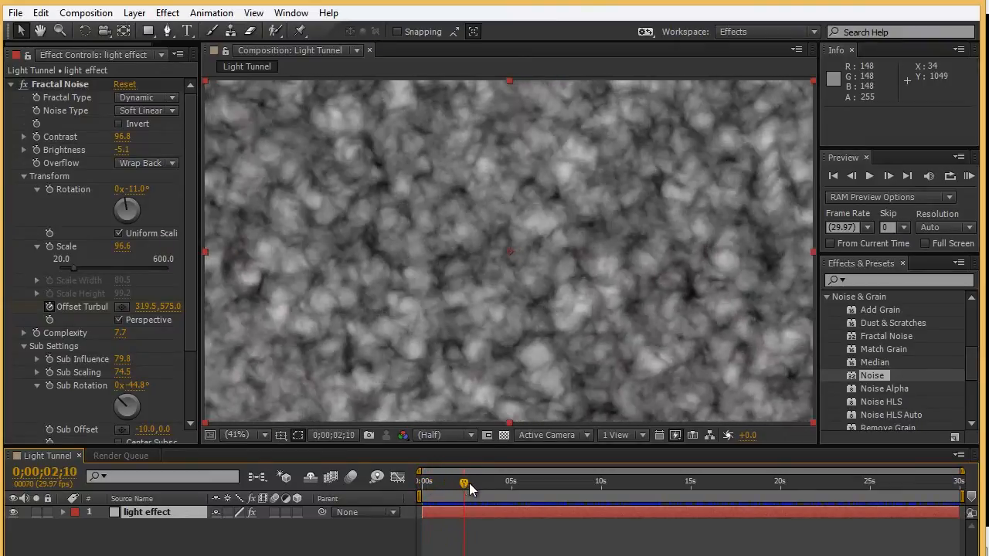
- Scrub the time indicator to the end of the timeline to preview the noise animation
left_click_drag(464, 482, 664, 482)
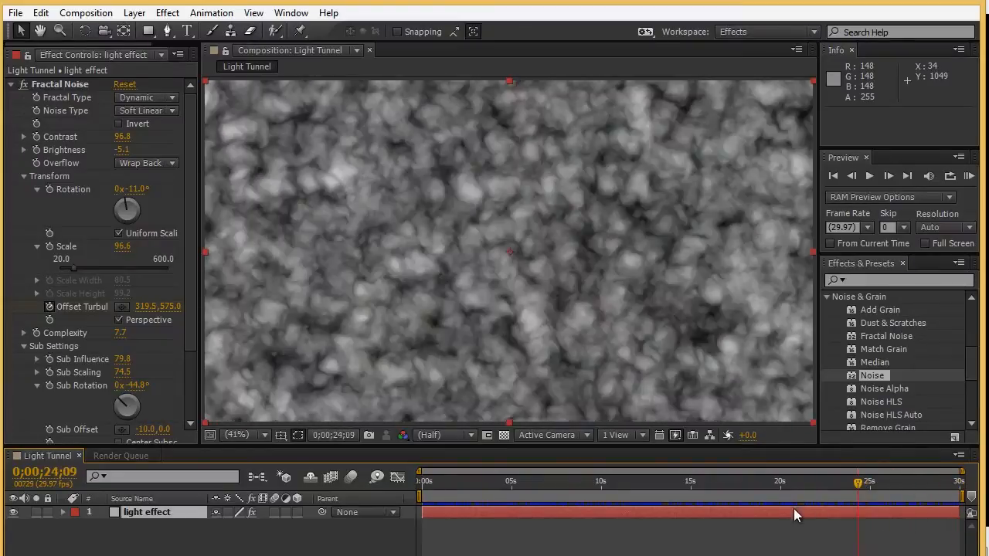
left_click(423, 481)
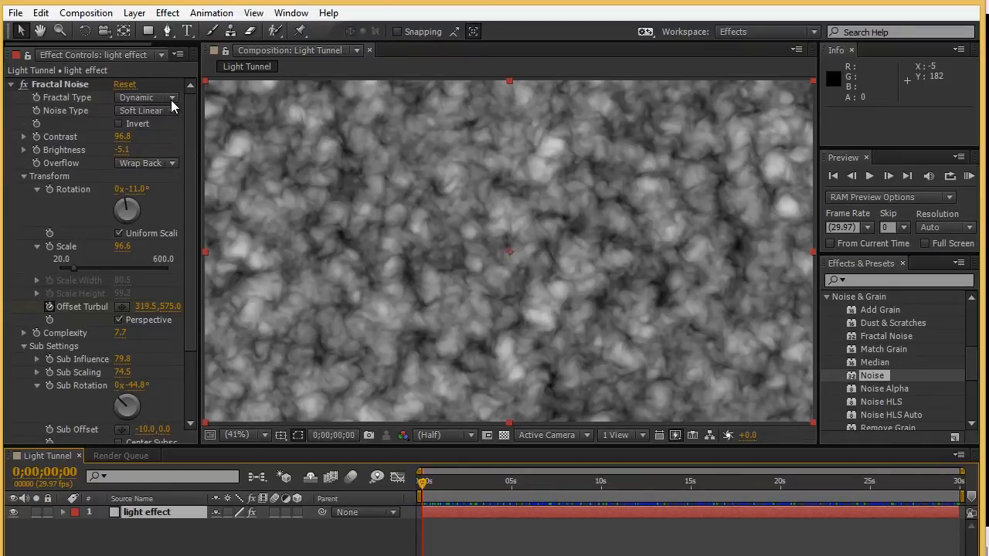
- Compare fractal types, trying Rocky and then a turbulent type for the noise
left_click(145, 96)
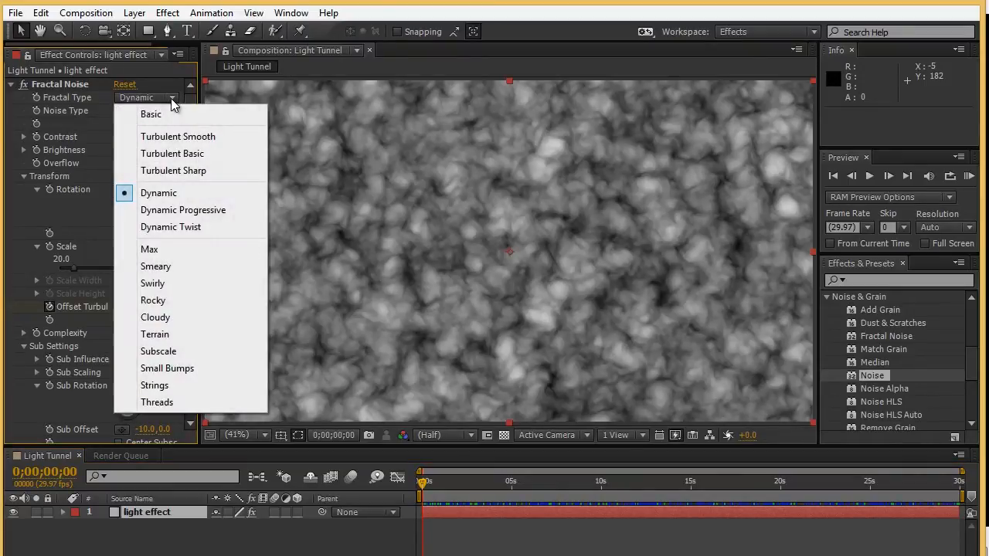
mouse_move(158, 192)
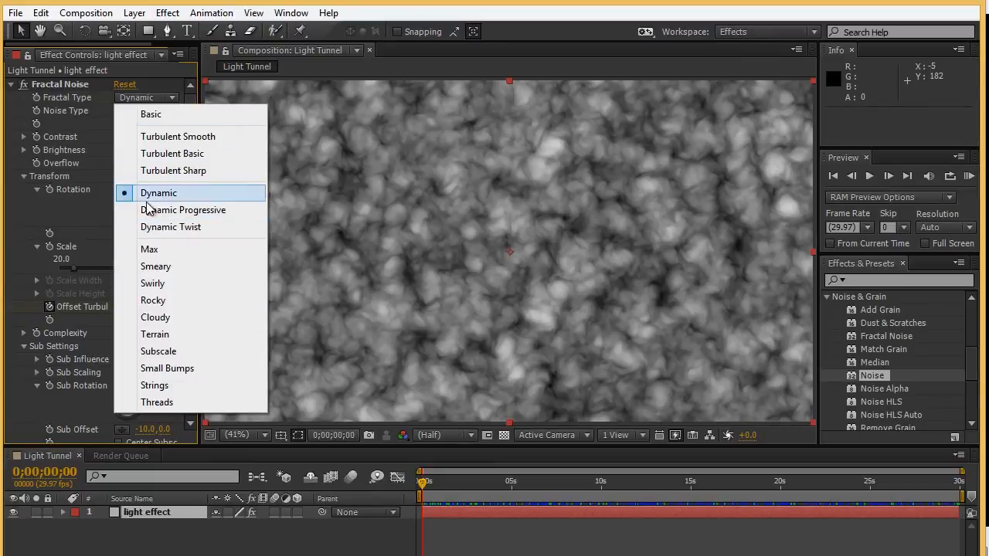
mouse_move(153, 300)
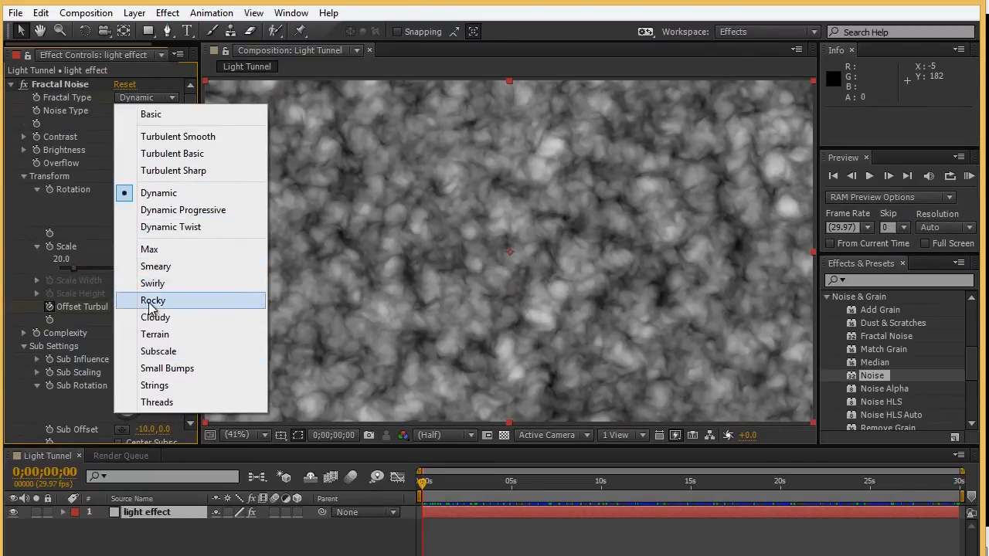
left_click(153, 300)
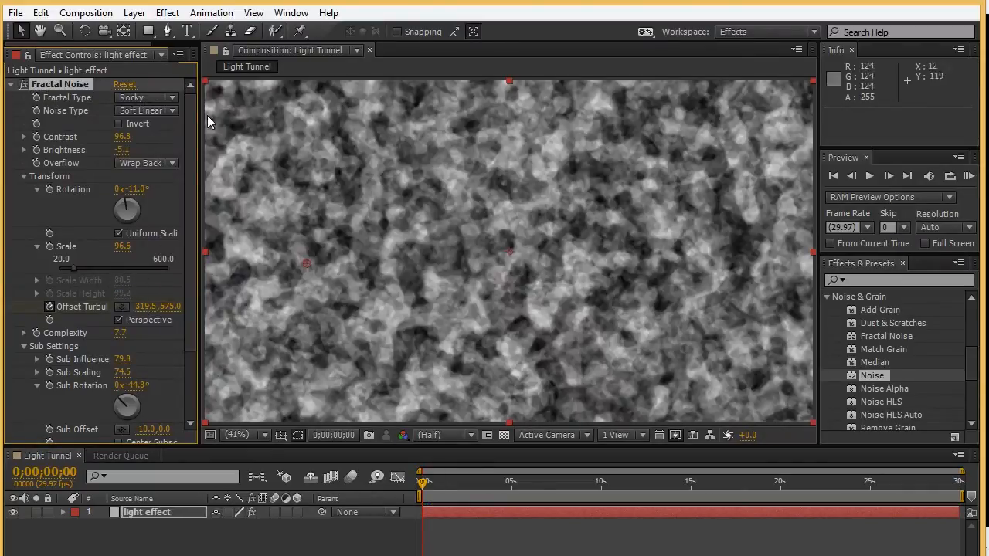
left_click(146, 98)
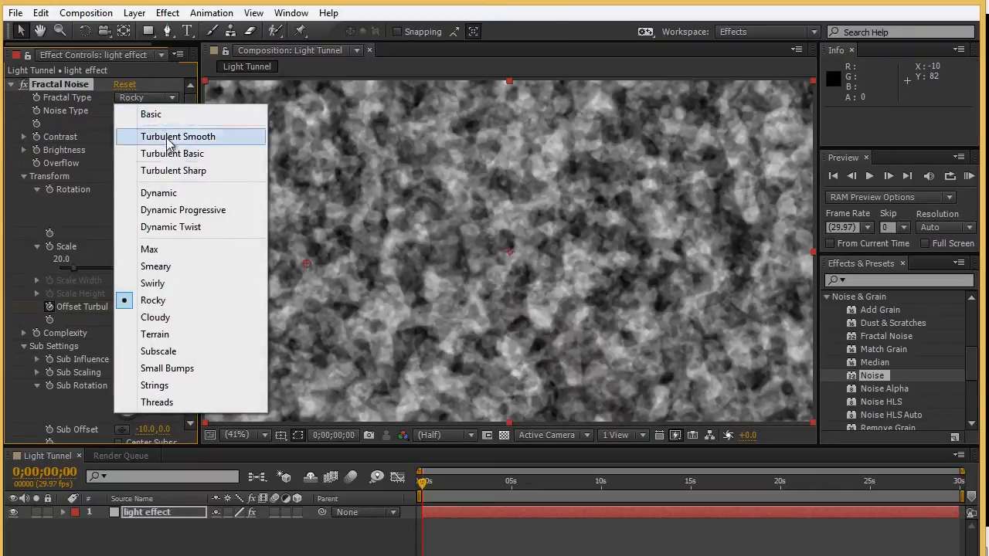
mouse_move(188, 146)
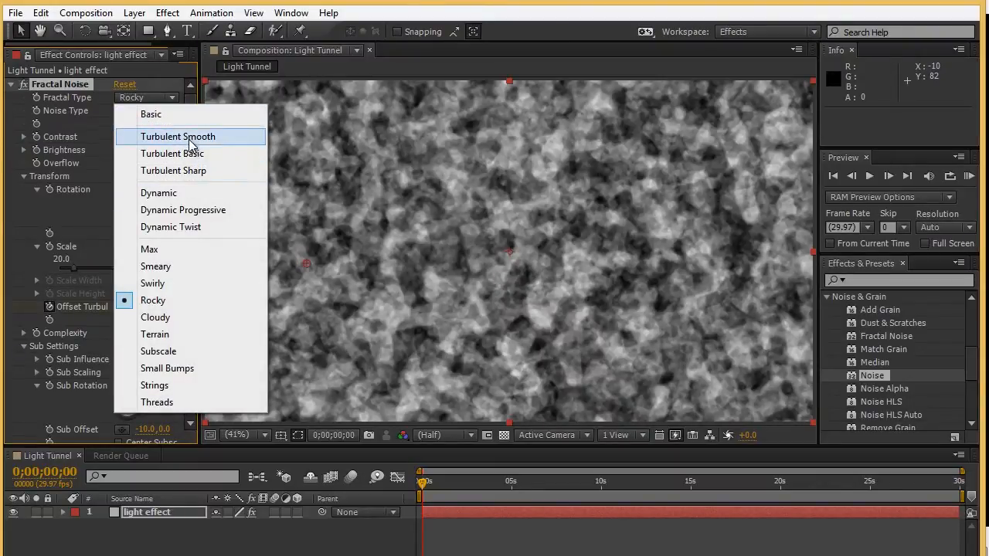
left_click(157, 192)
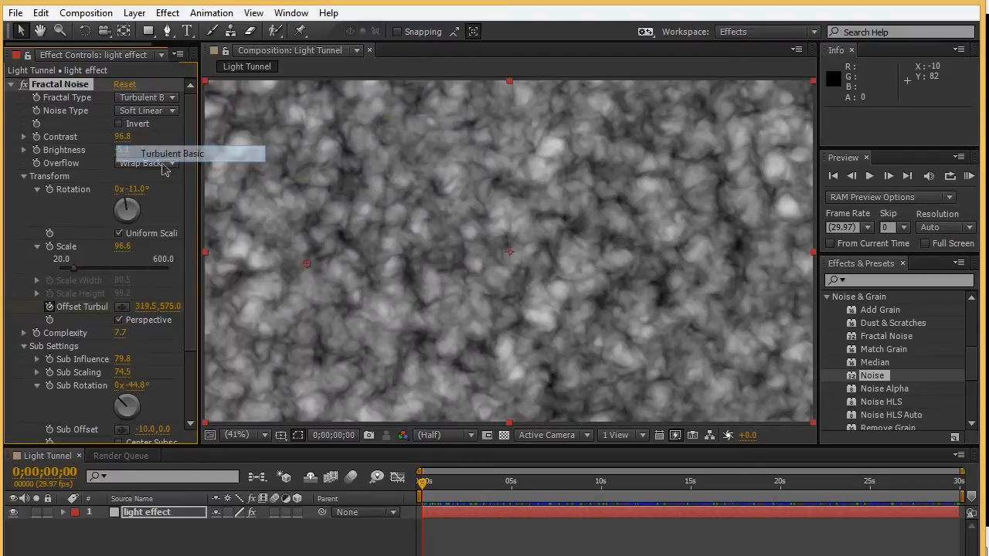
left_click(147, 97)
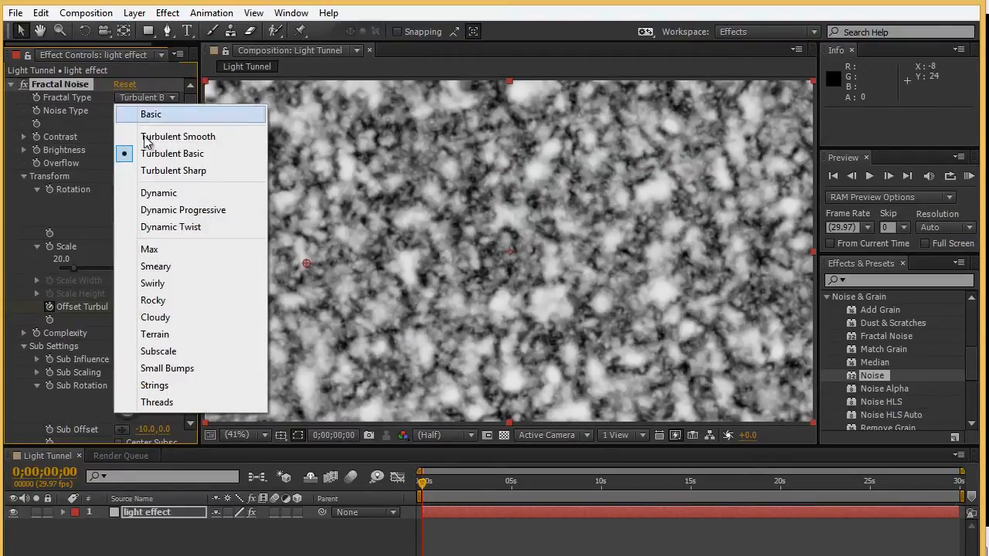
left_click(157, 191)
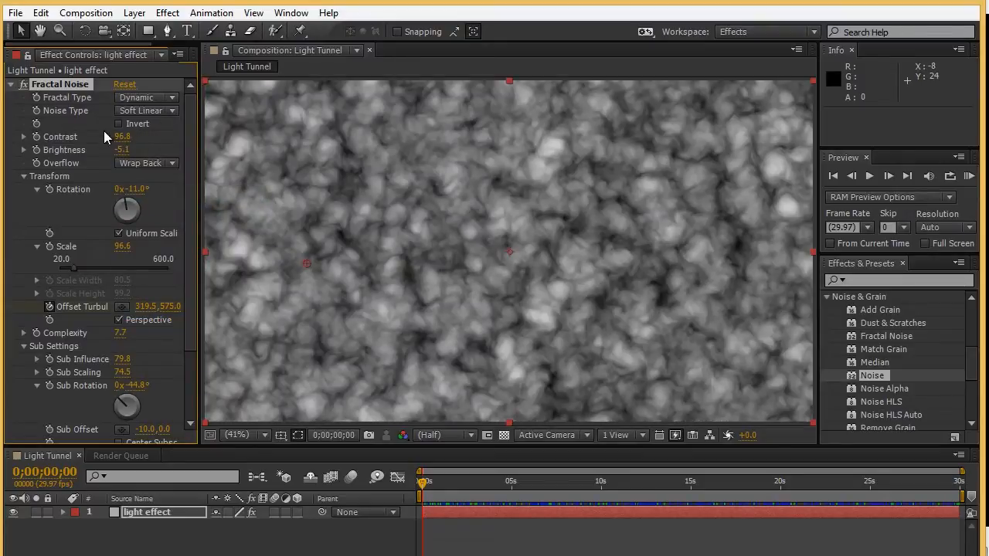
mouse_move(105, 219)
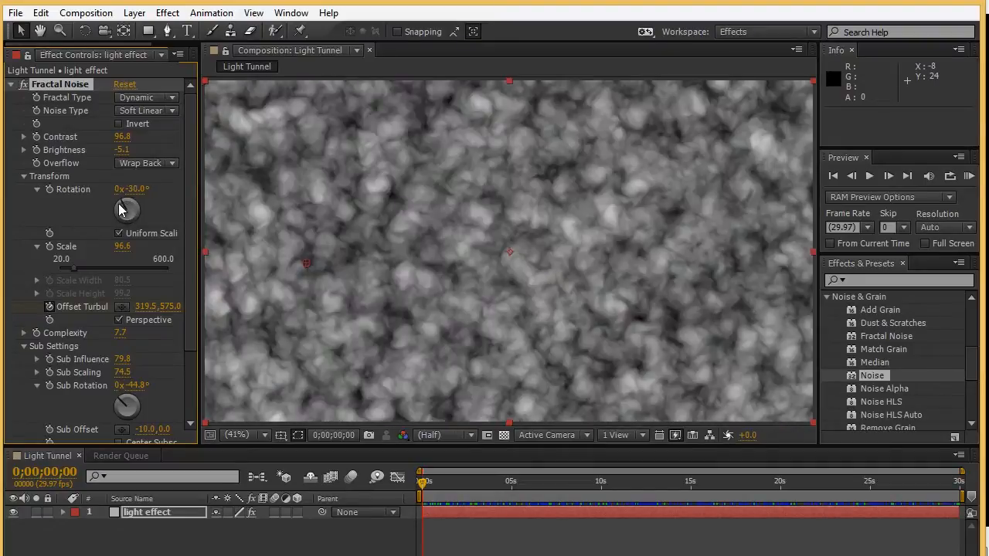
- Rotate the noise pattern and enlarge its scale for bigger, softer flakes
left_click_drag(126, 208, 116, 215)
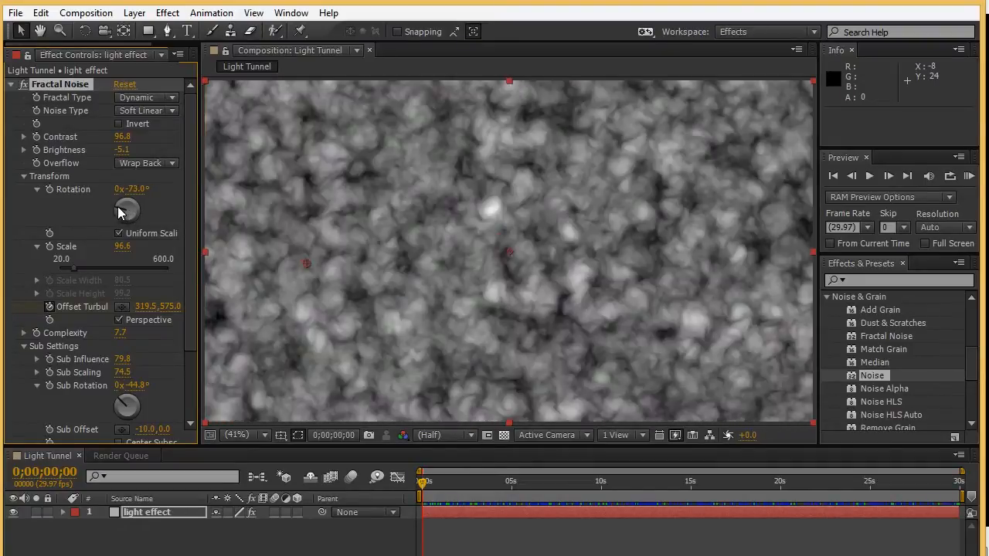
left_click_drag(127, 210, 127, 193)
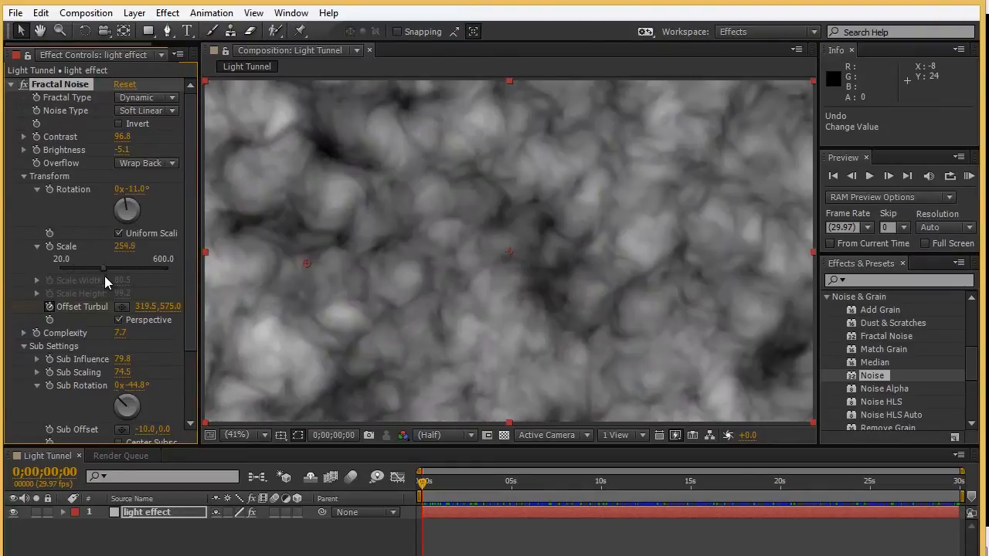
left_click_drag(102, 269, 146, 268)
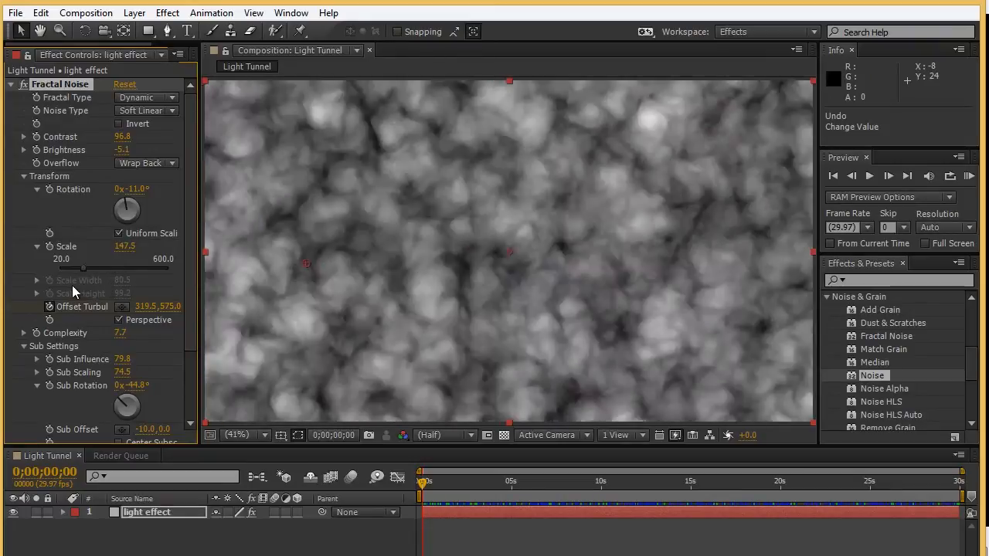
left_click_drag(124, 245, 124, 246)
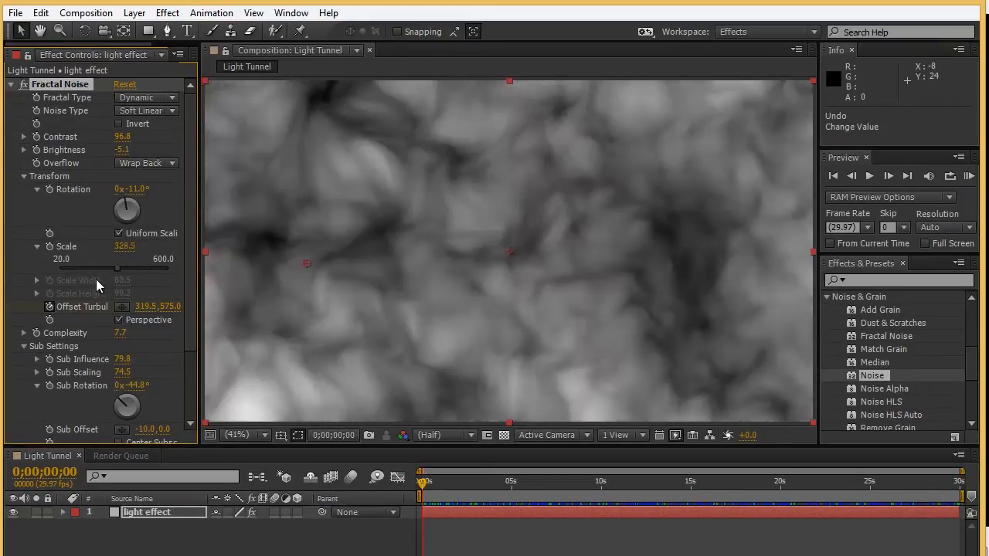
left_click_drag(124, 245, 101, 246)
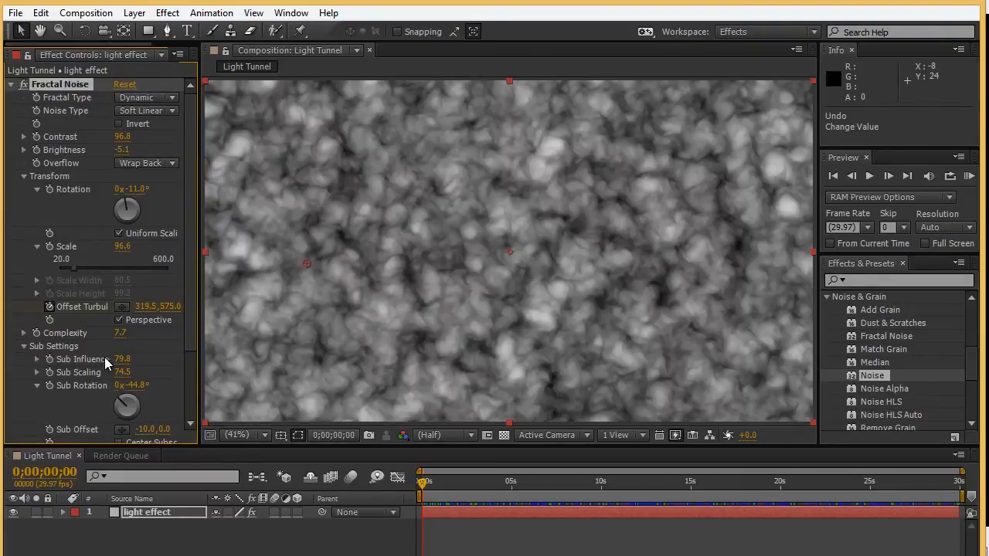
mouse_move(210, 262)
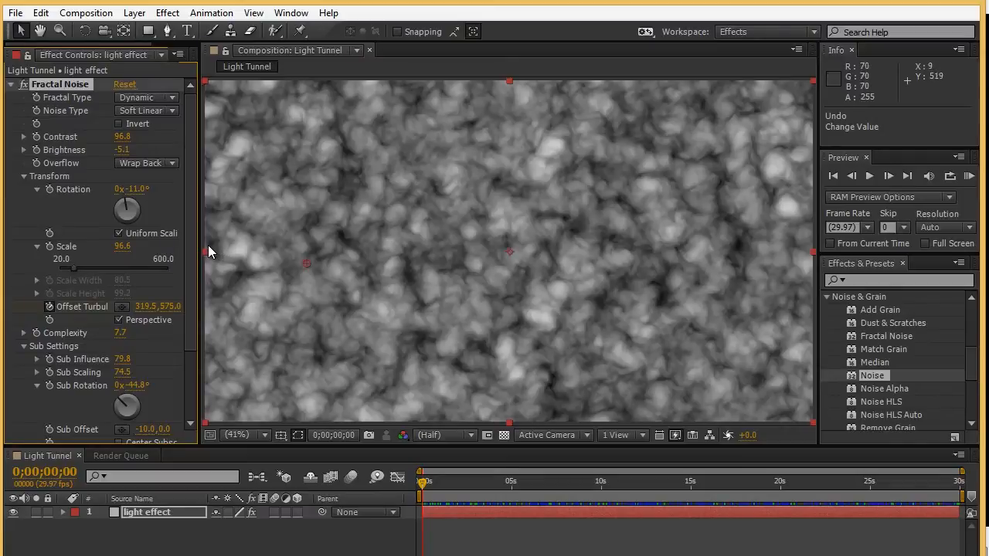
mouse_move(363, 266)
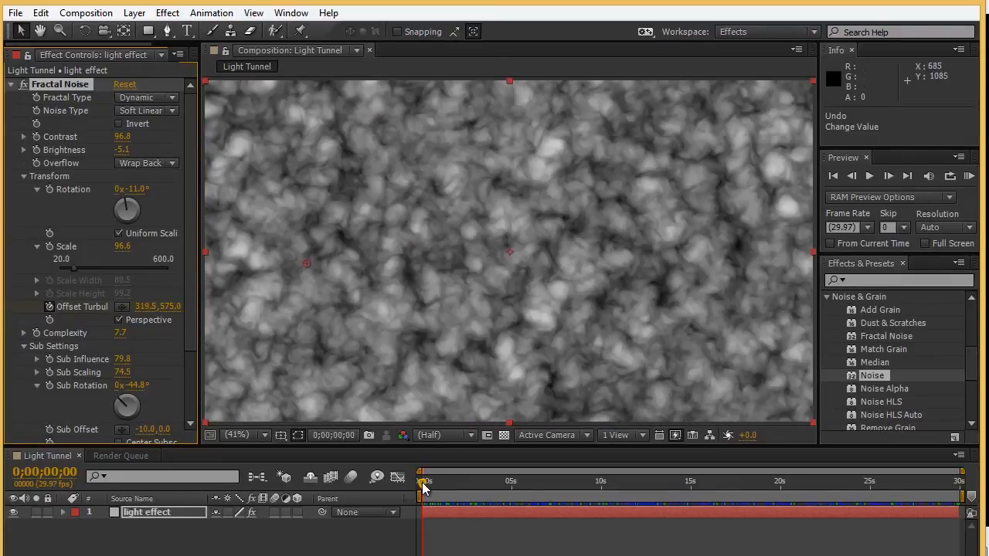
mouse_move(423, 482)
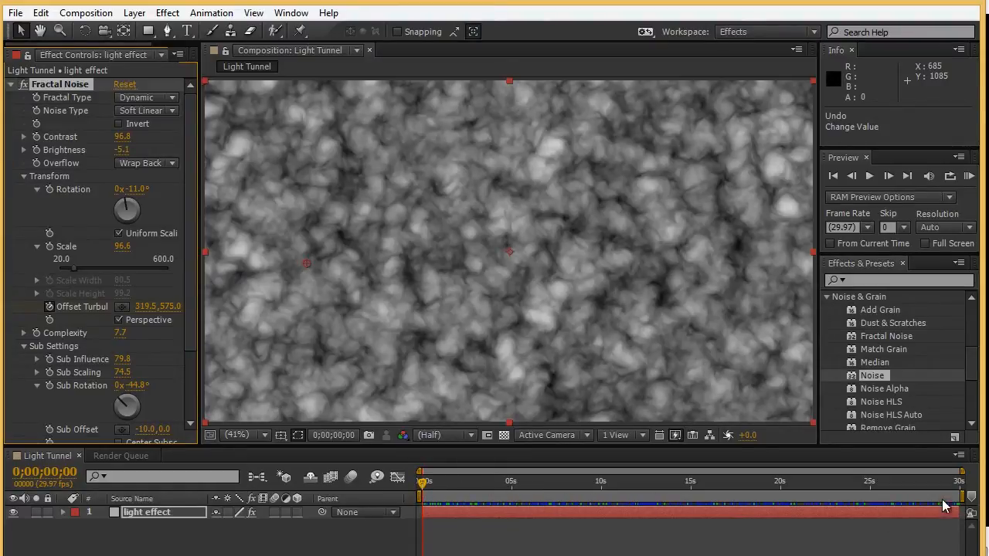
mouse_move(881, 497)
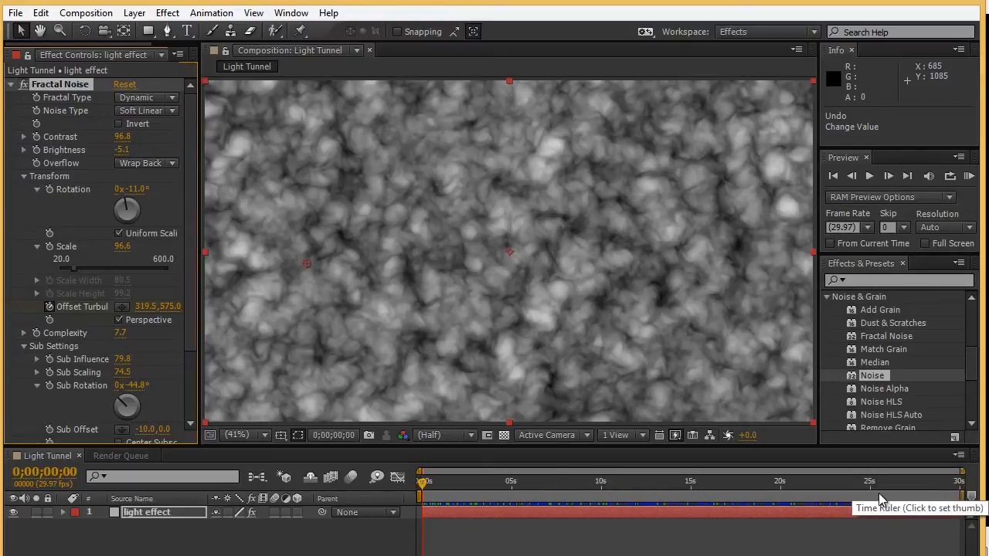
mouse_move(136, 281)
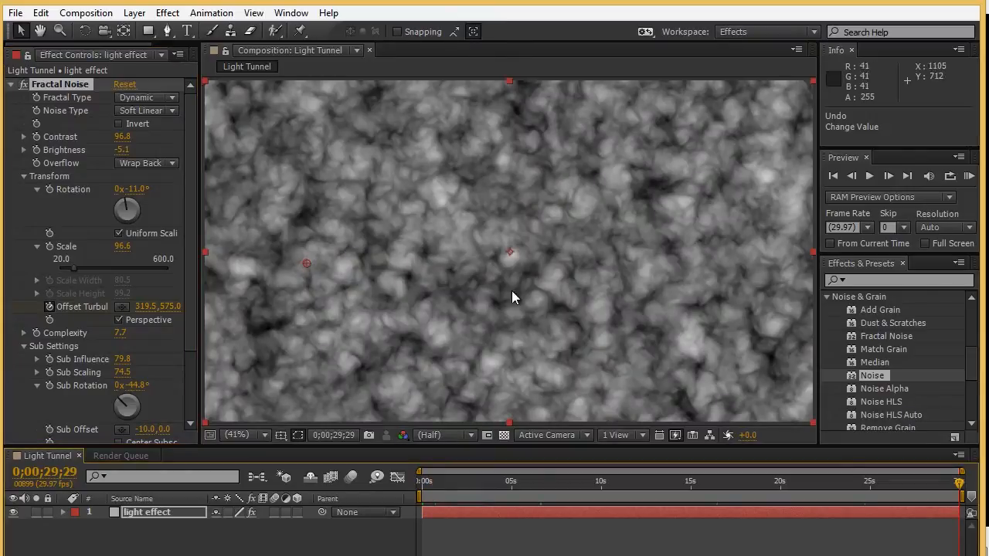
mouse_move(308, 269)
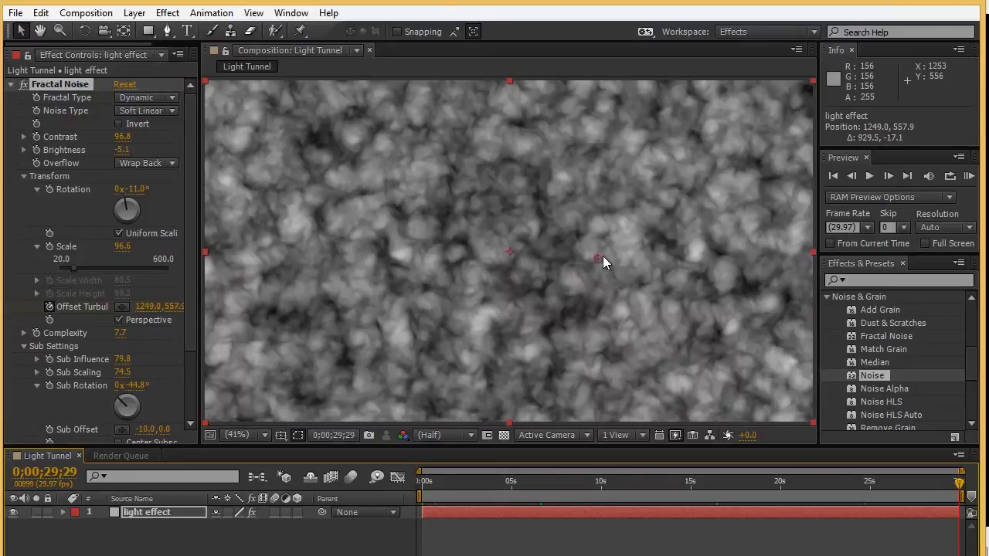
- Shift the noise's Offset Turbulence to 1249.0, 557.9 in the Composition panel
left_click_drag(597, 257, 615, 255)
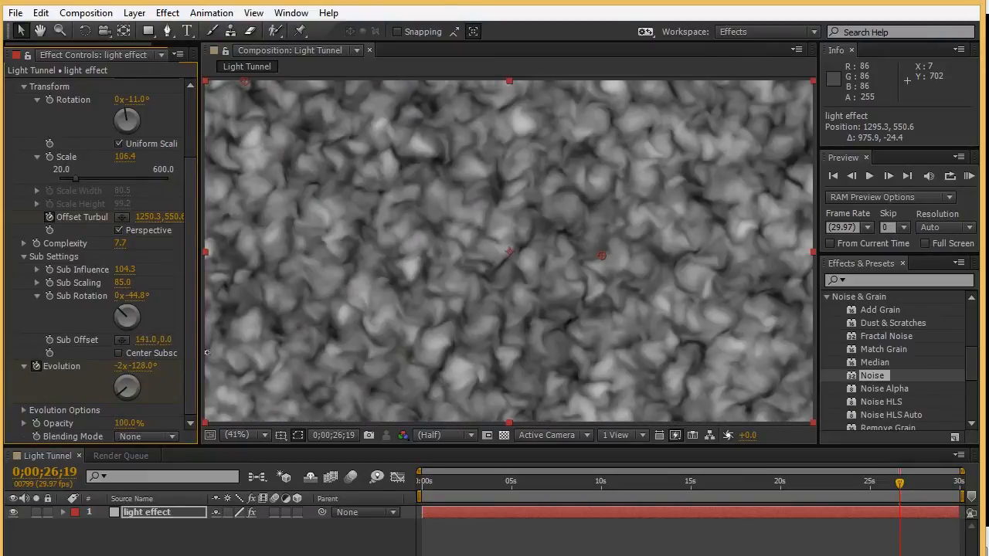
- Set the Fractal Noise Sub Offset of the light effect layer to -35.0, 0.0
left_click_drag(151, 340, 151, 340)
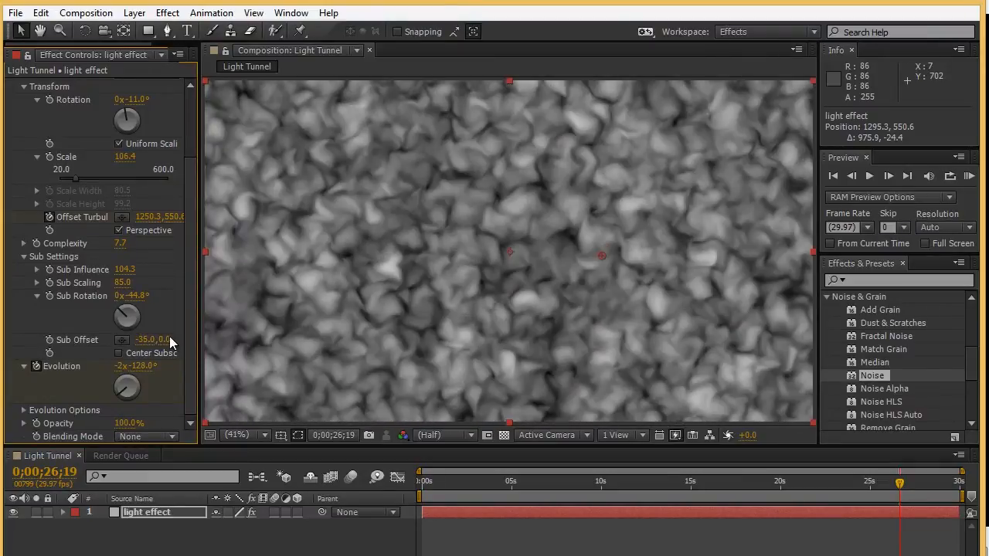
mouse_move(633, 389)
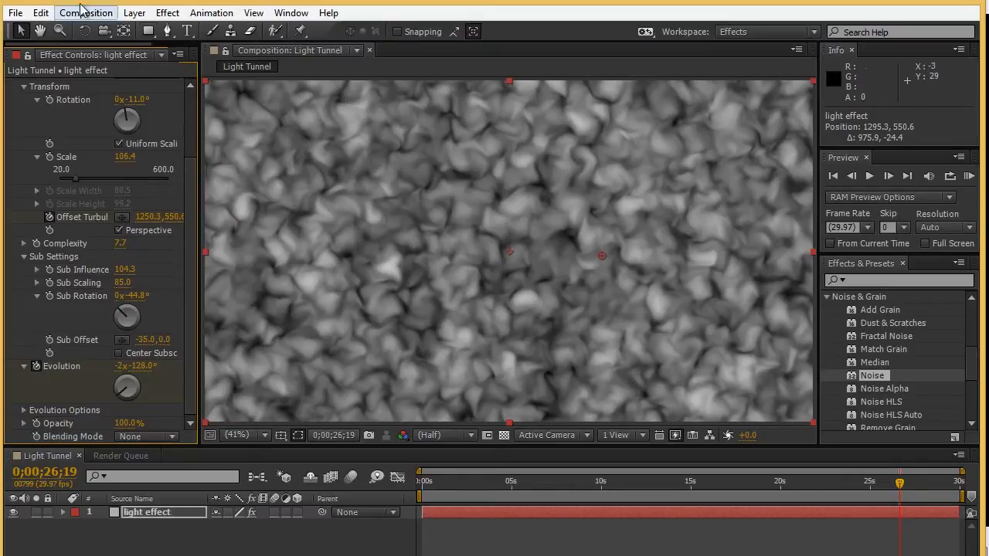
- Add the Light Tunnel composition to the render queue via File > Export
left_click(16, 13)
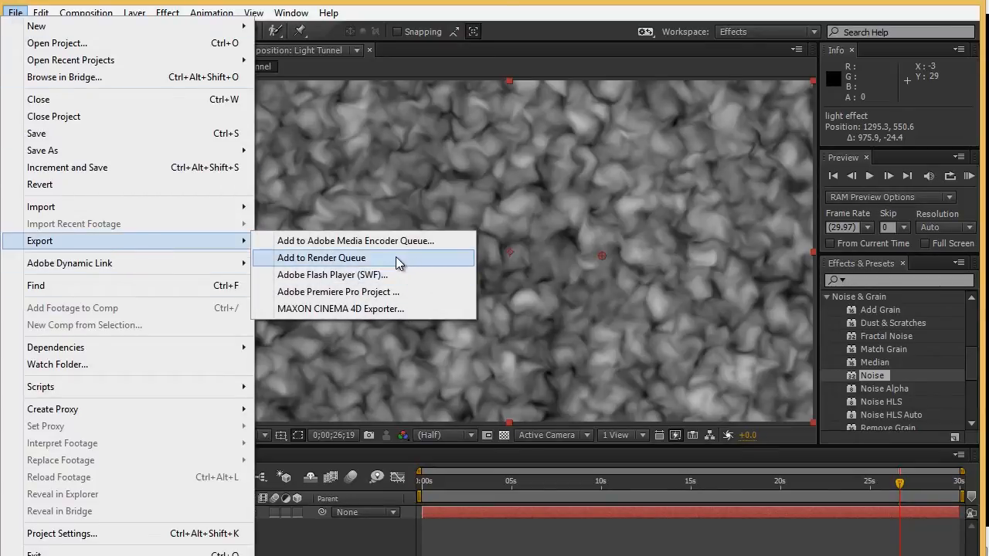
mouse_move(547, 81)
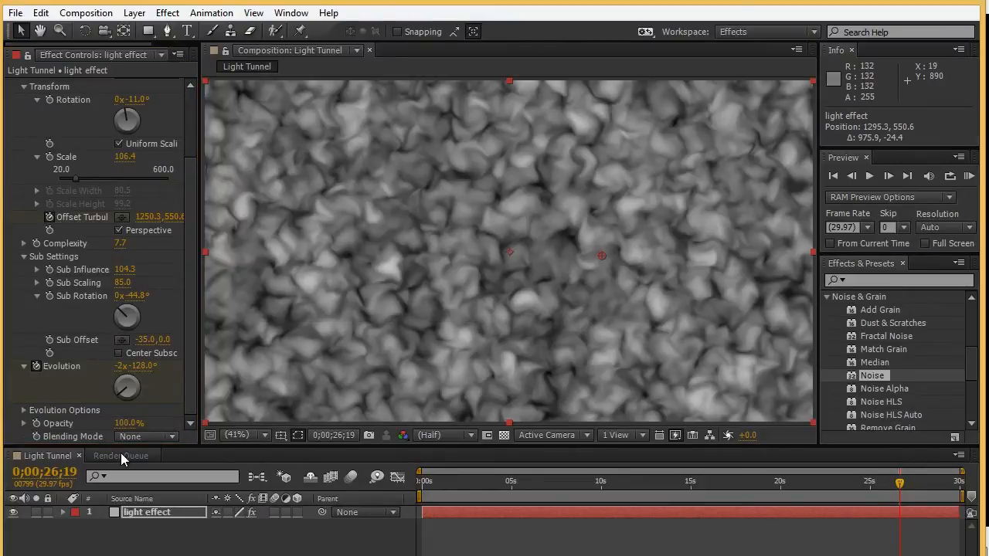
mouse_move(127, 461)
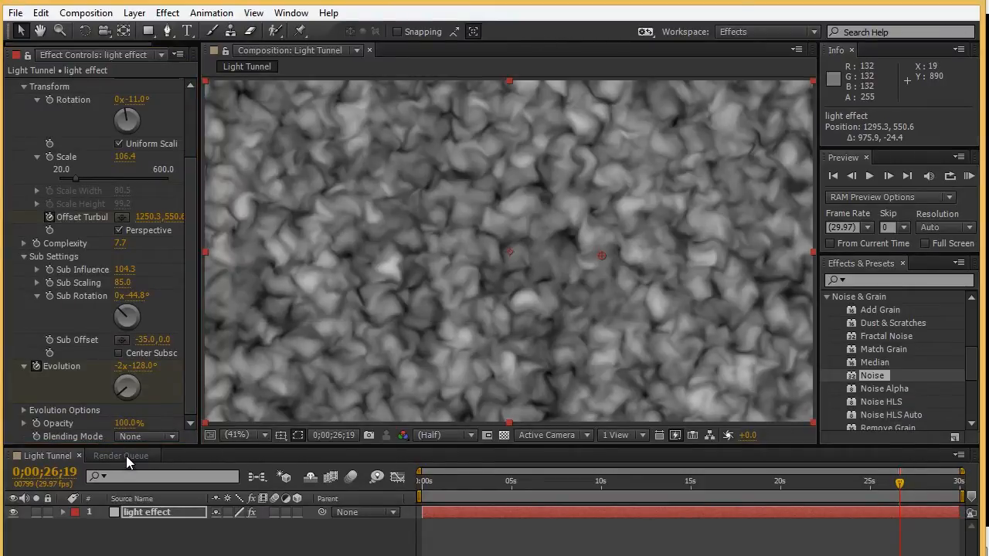
- Show the Render Queue with the Light Tunnel item rendered to Light Tunnel.mov
left_click(121, 454)
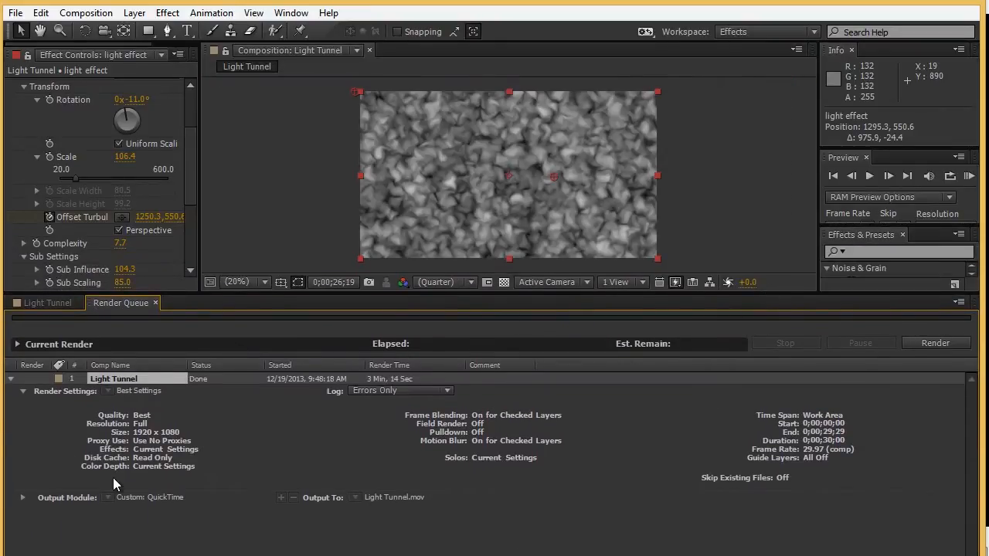
mouse_move(176, 506)
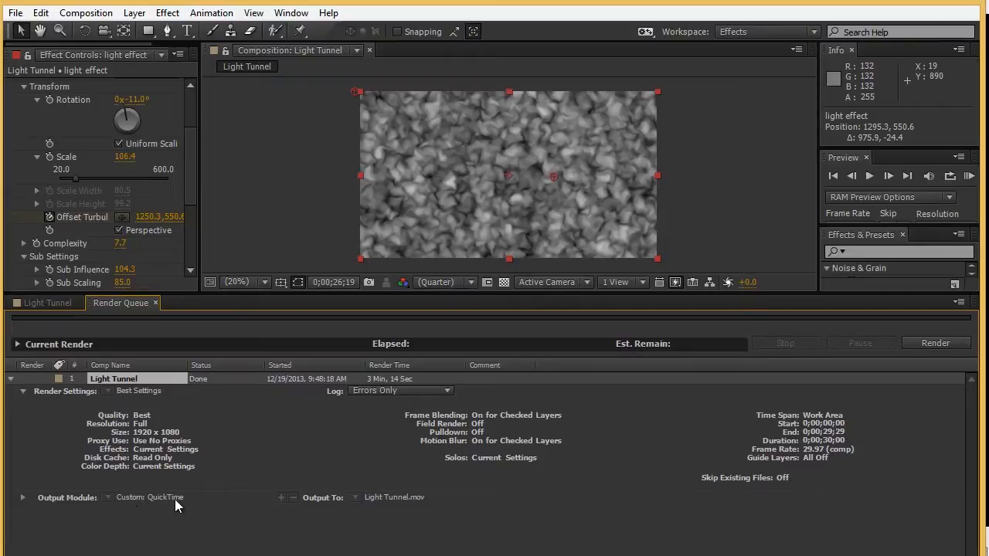
mouse_move(374, 507)
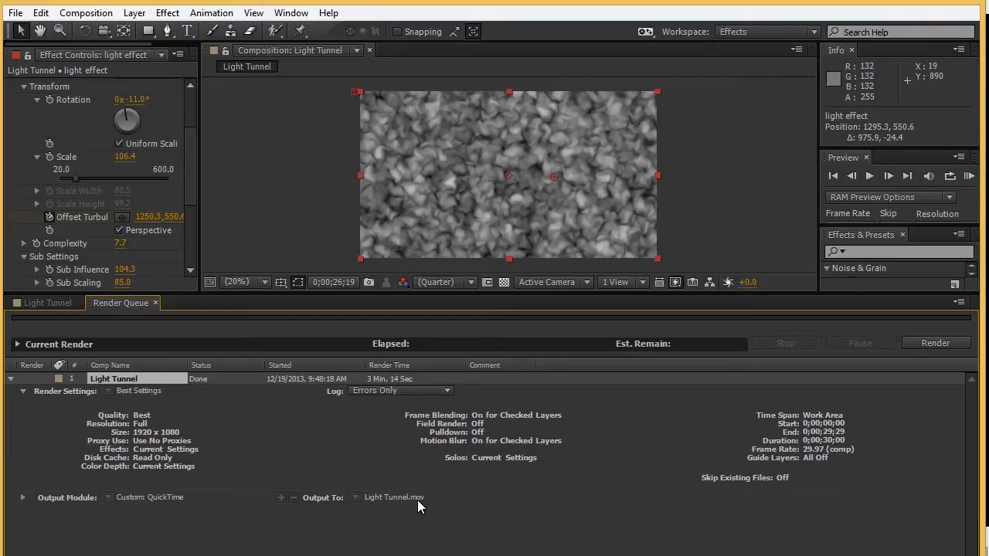
mouse_move(405, 510)
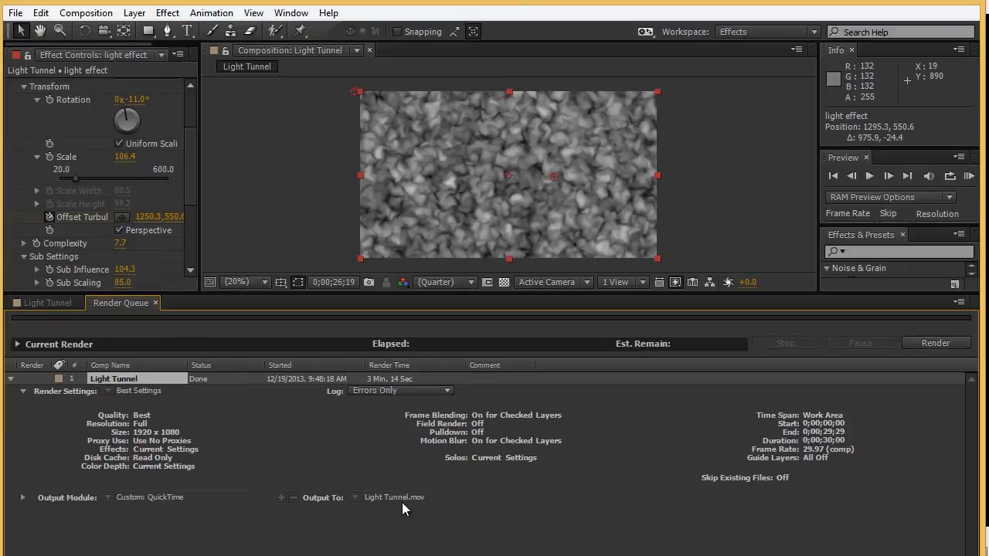
mouse_move(401, 513)
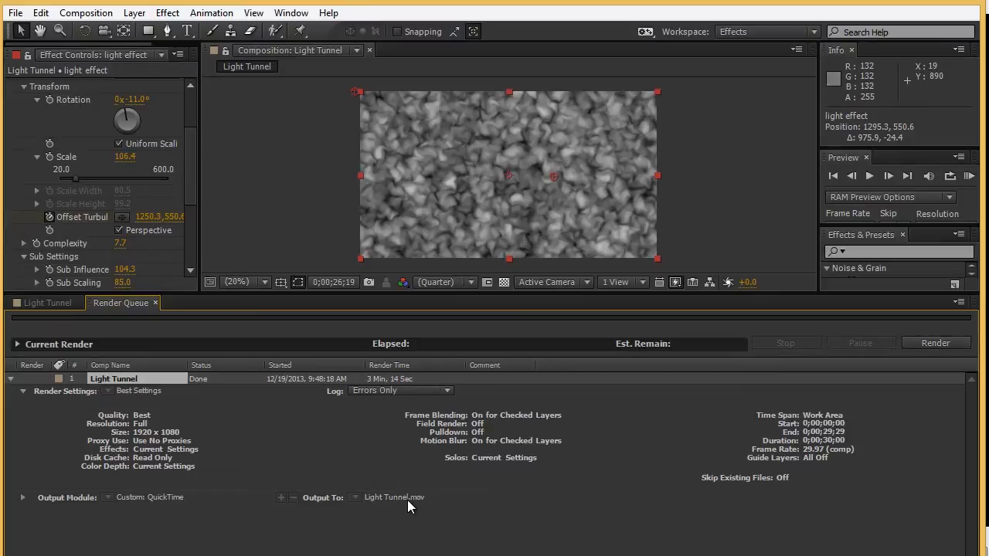
mouse_move(475, 439)
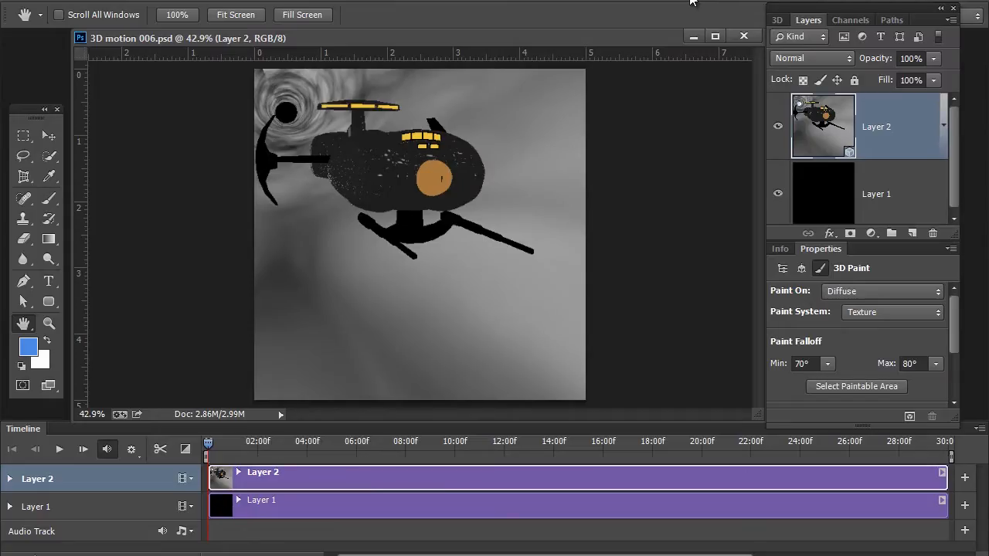
mouse_move(578, 55)
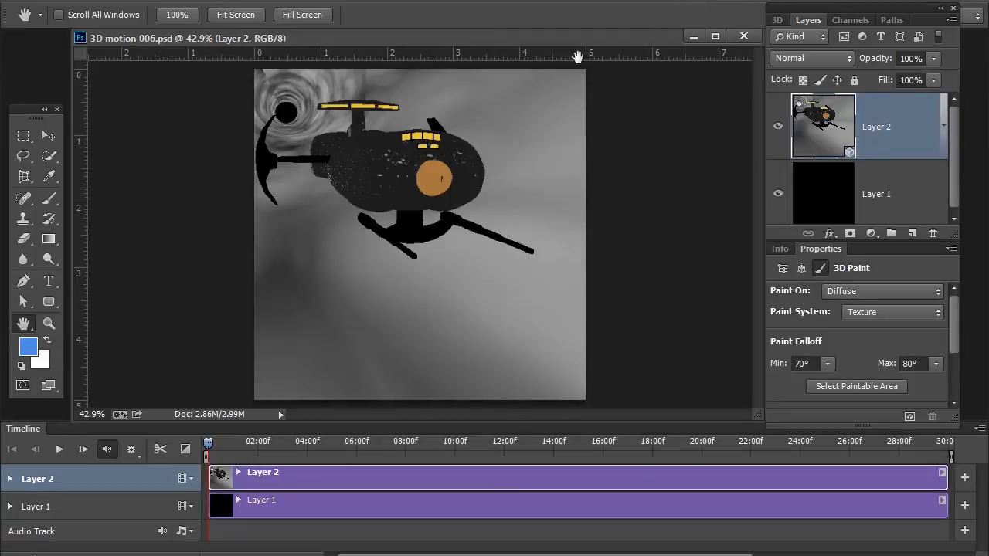
mouse_move(408, 96)
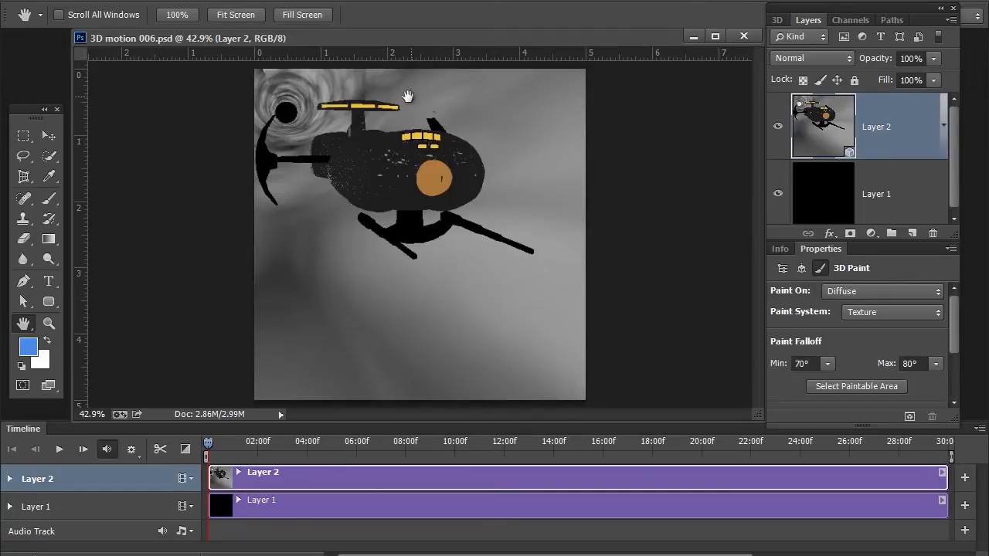
mouse_move(417, 274)
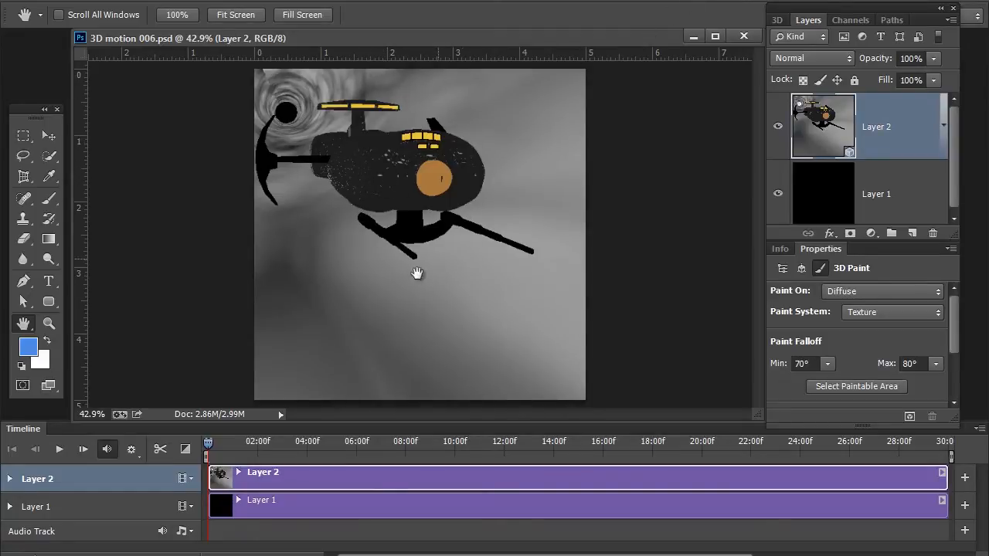
mouse_move(338, 170)
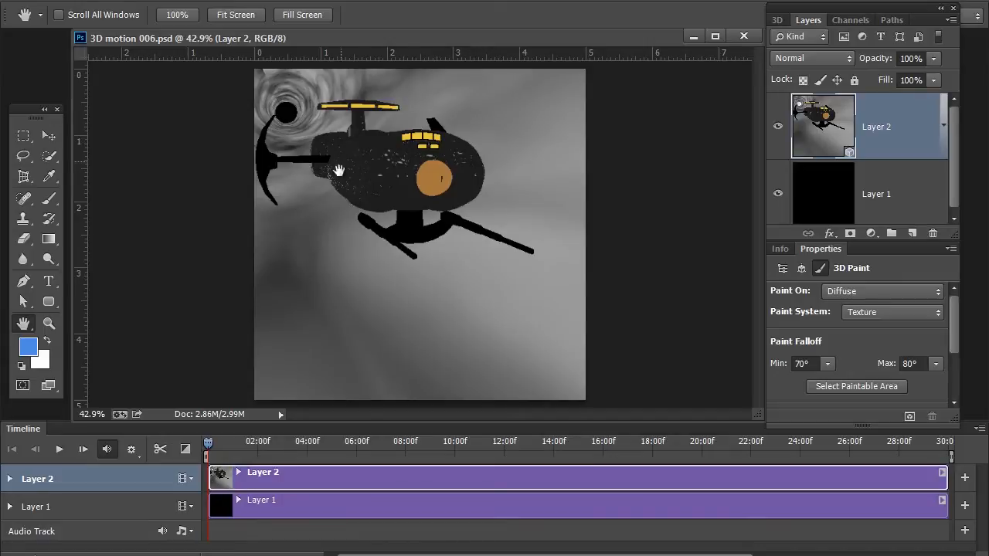
mouse_move(297, 102)
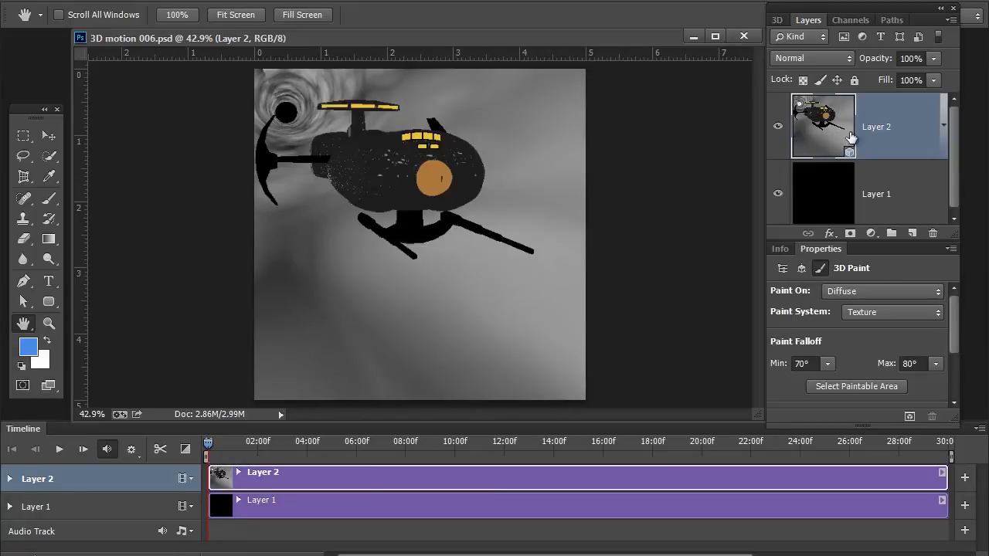
mouse_move(828, 204)
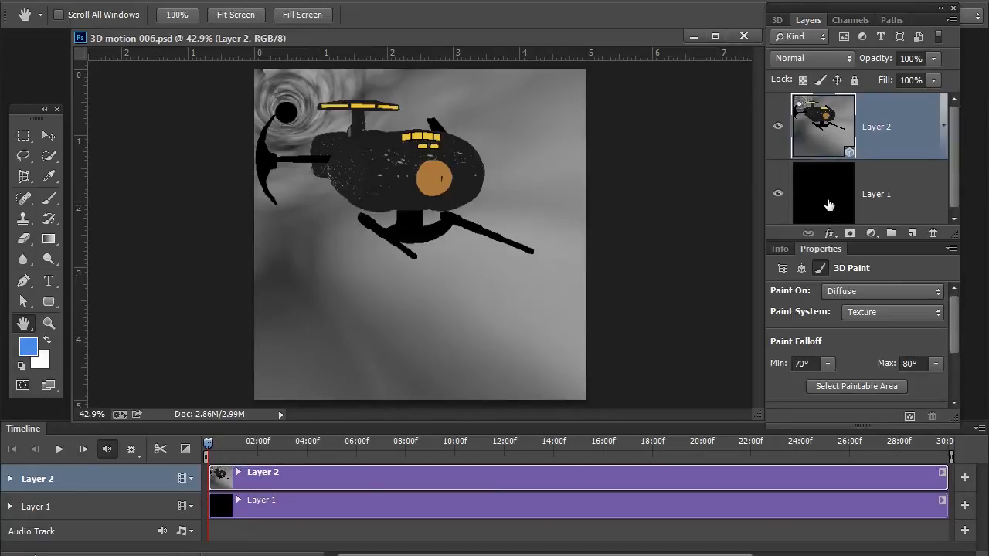
left_click(876, 192)
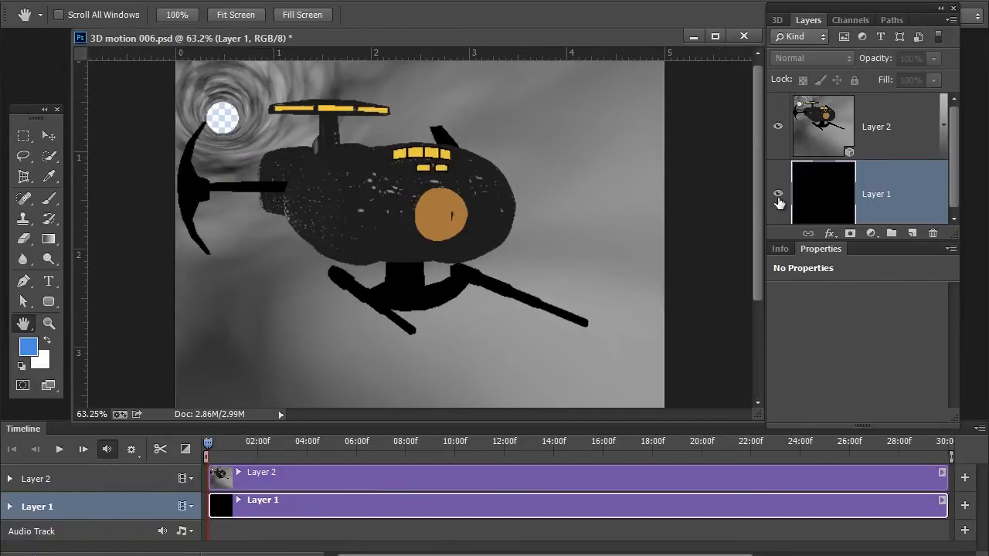
left_click(876, 127)
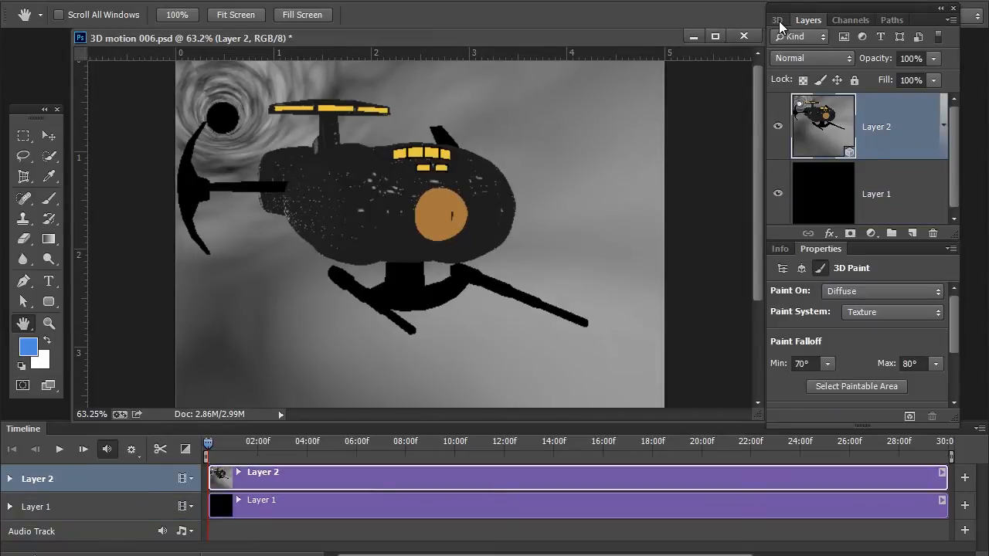
- Show the 3D panel's scene objects and select the tunnel and then the starship mesh
left_click(776, 19)
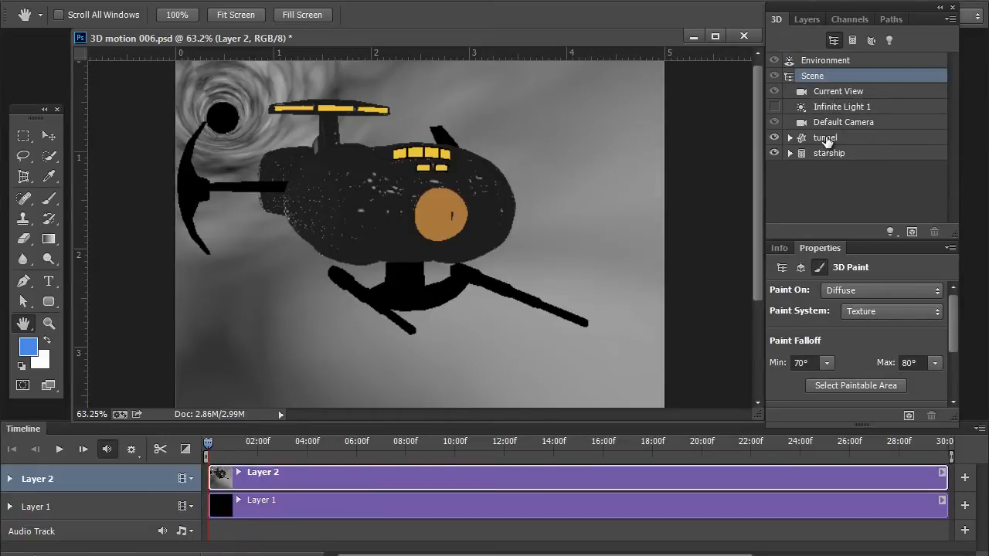
left_click(828, 153)
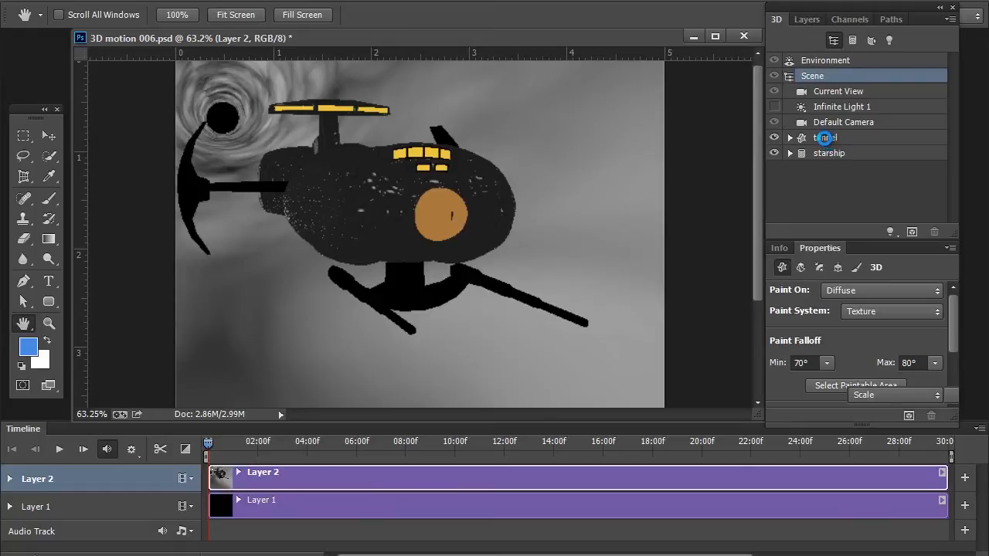
left_click(825, 138)
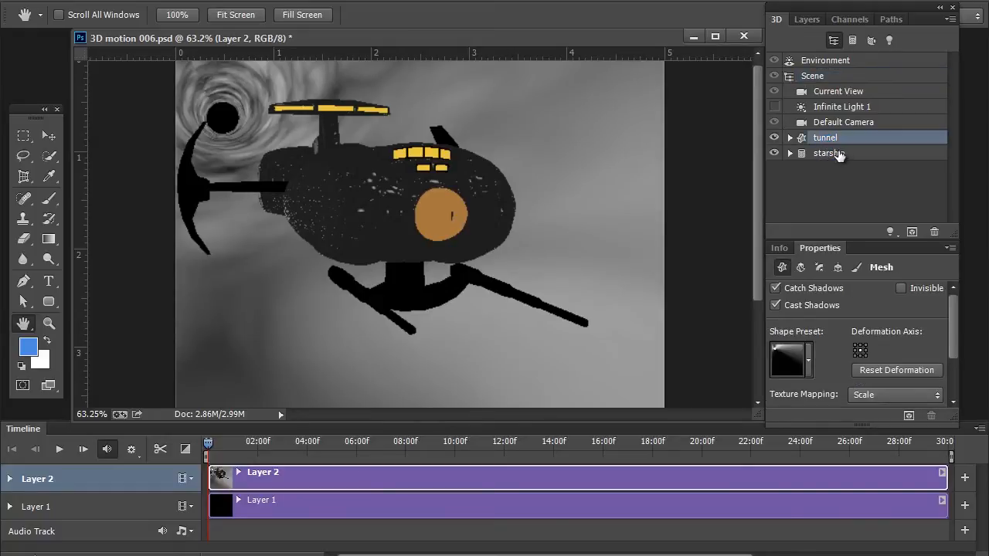
left_click(828, 153)
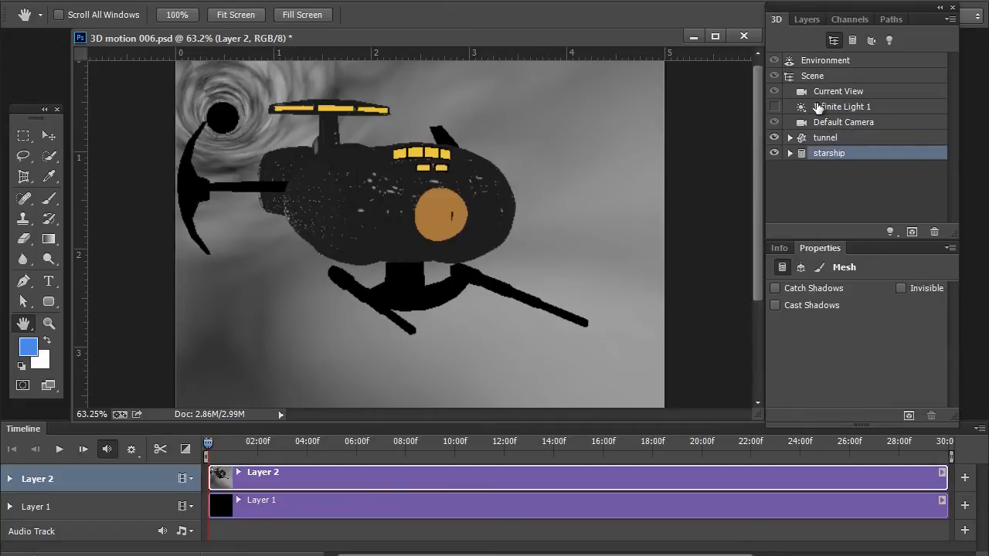
mouse_move(840, 111)
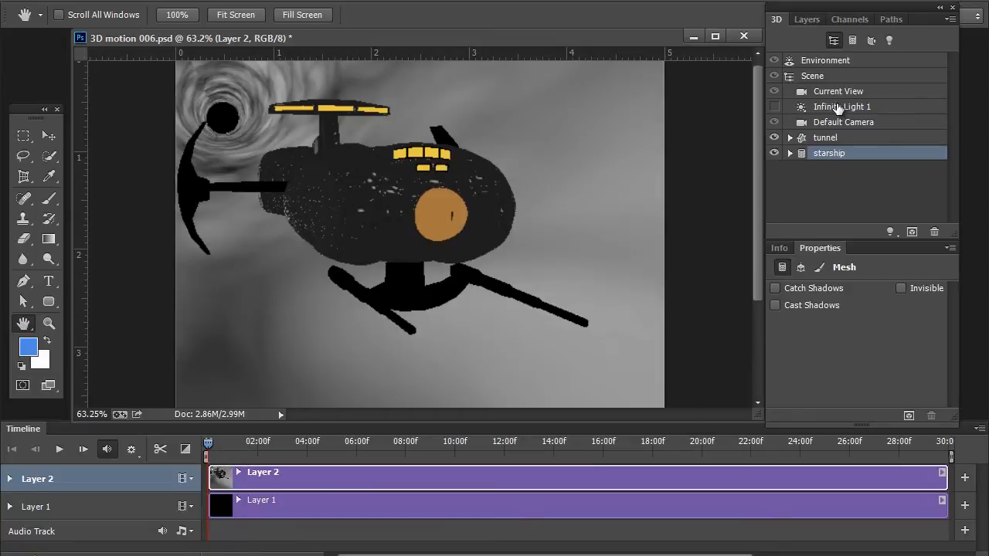
mouse_move(837, 105)
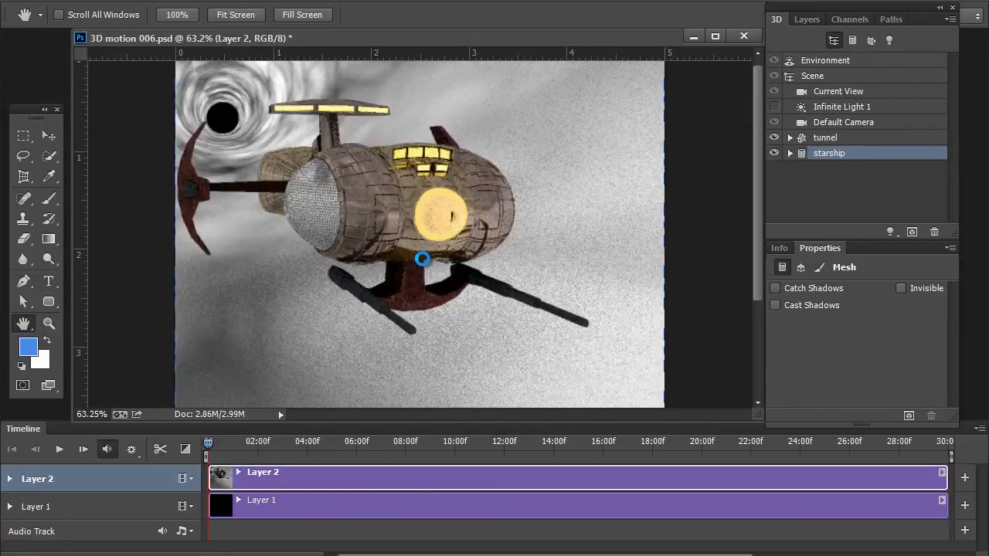
- Render the 3D scene to preview the textured starship inside the noisy tunnel
left_click_drag(422, 259, 278, 87)
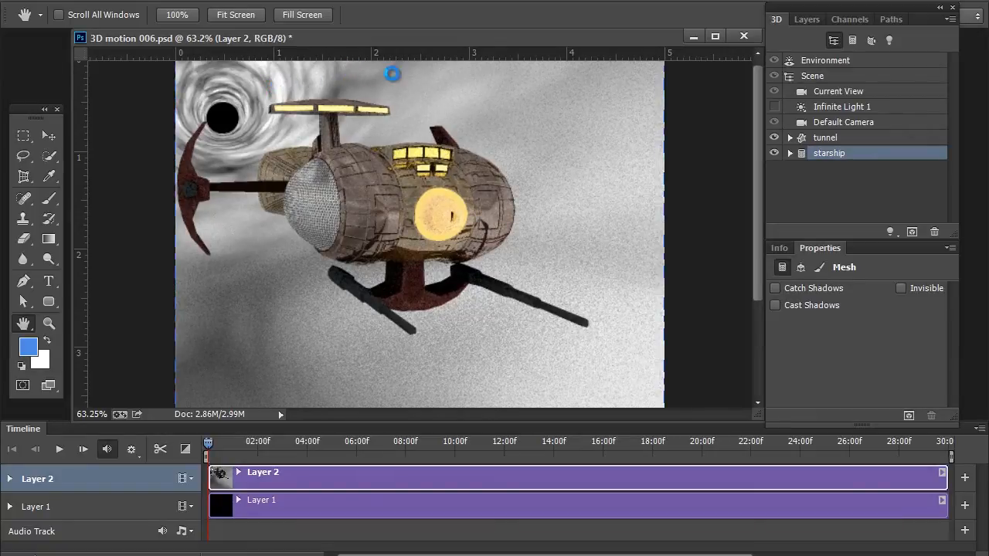
mouse_move(270, 286)
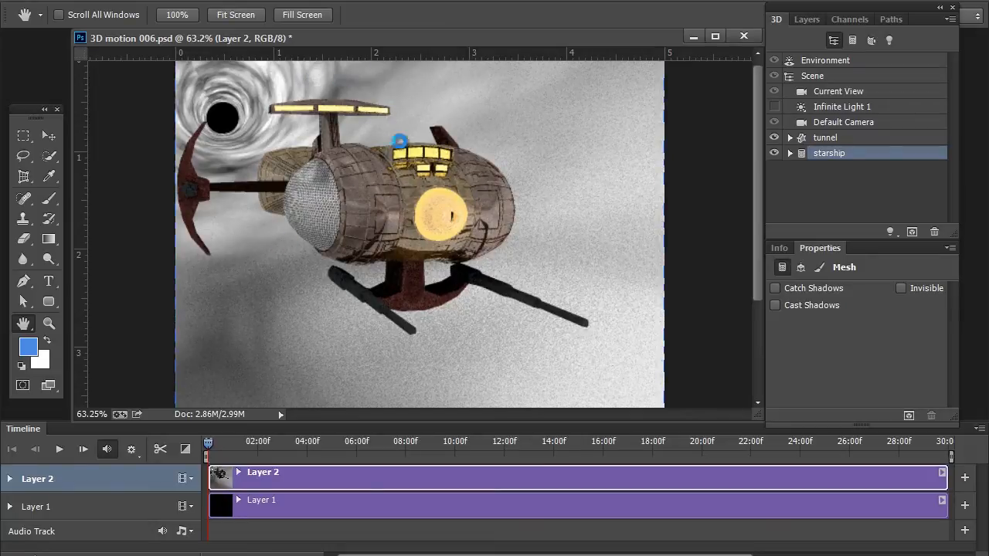
left_click_drag(398, 142, 317, 218)
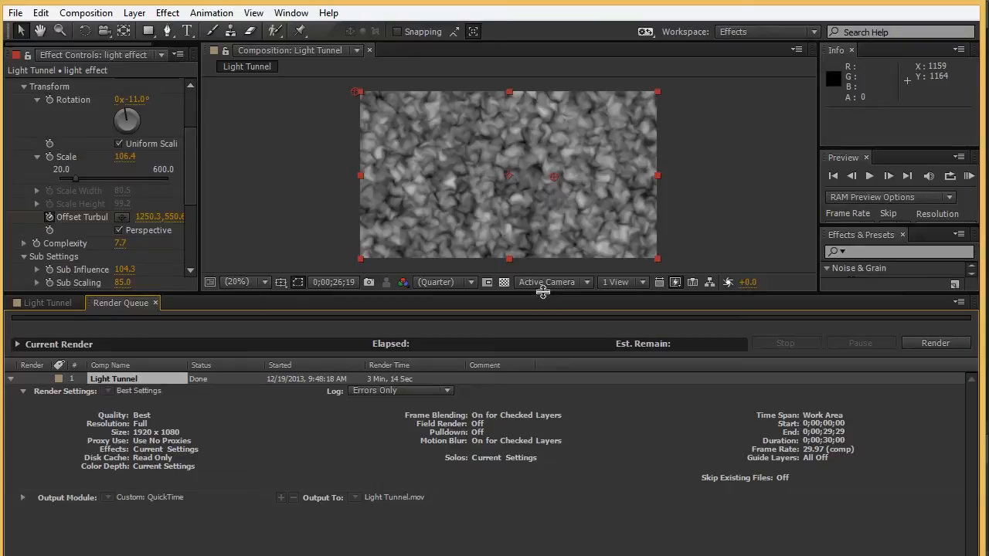
mouse_move(539, 292)
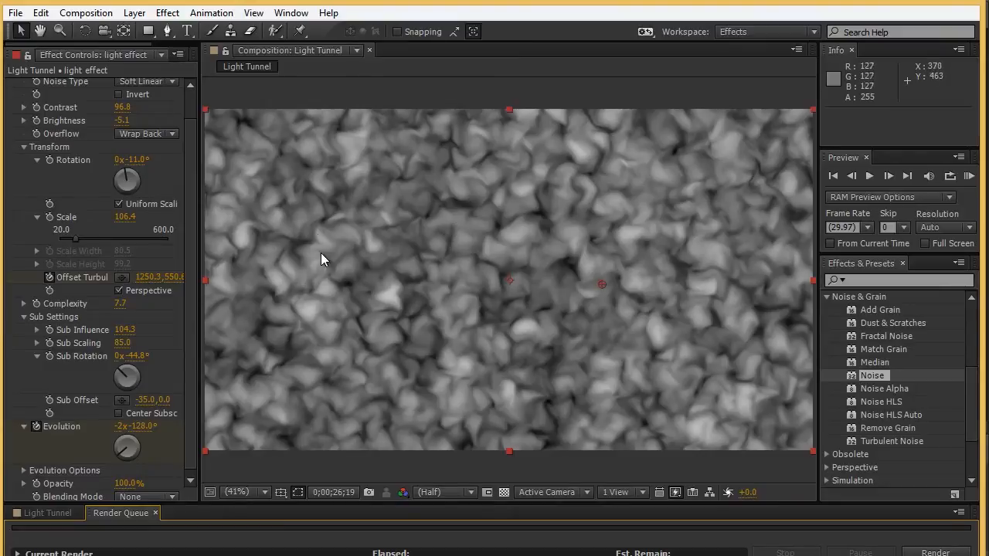
mouse_move(429, 243)
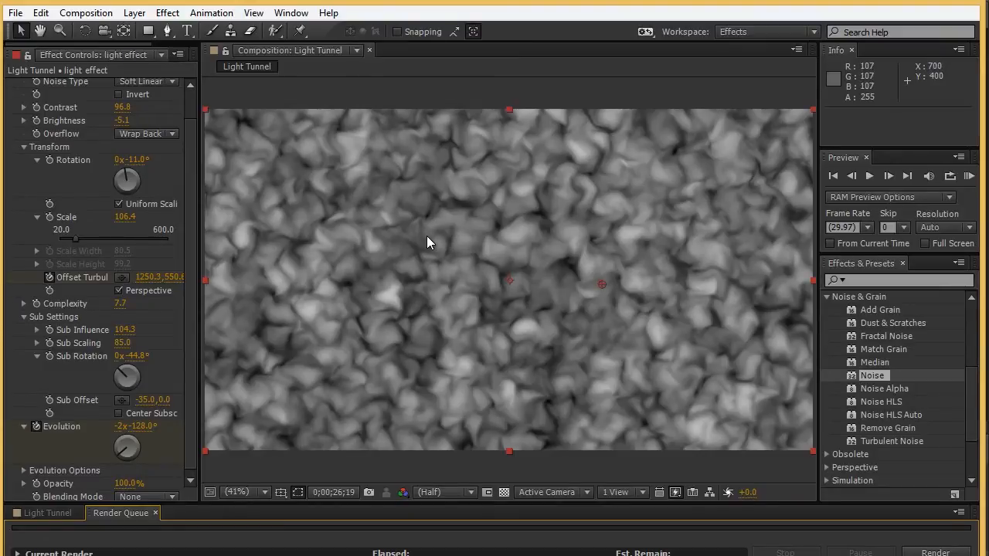
mouse_move(520, 229)
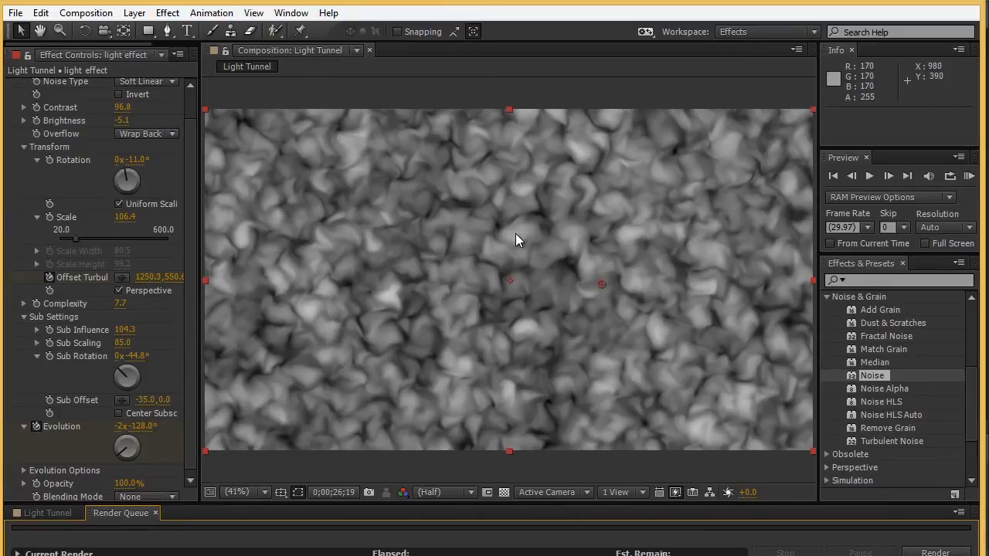
mouse_move(517, 241)
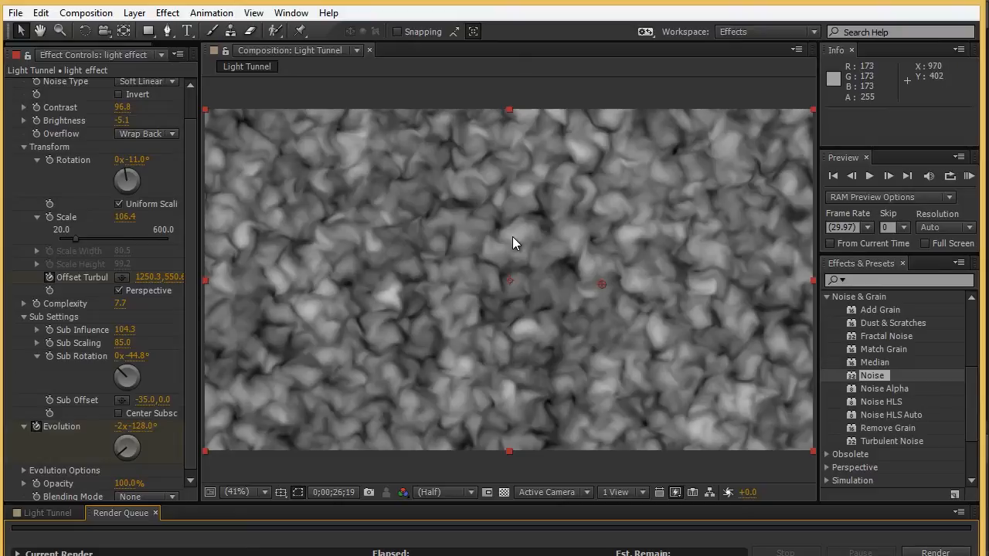
mouse_move(513, 247)
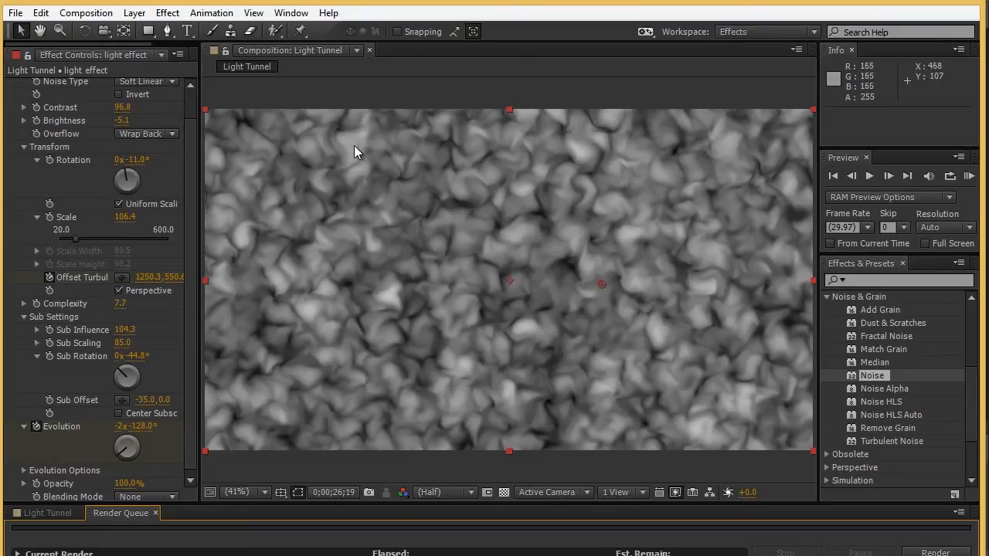
mouse_move(349, 167)
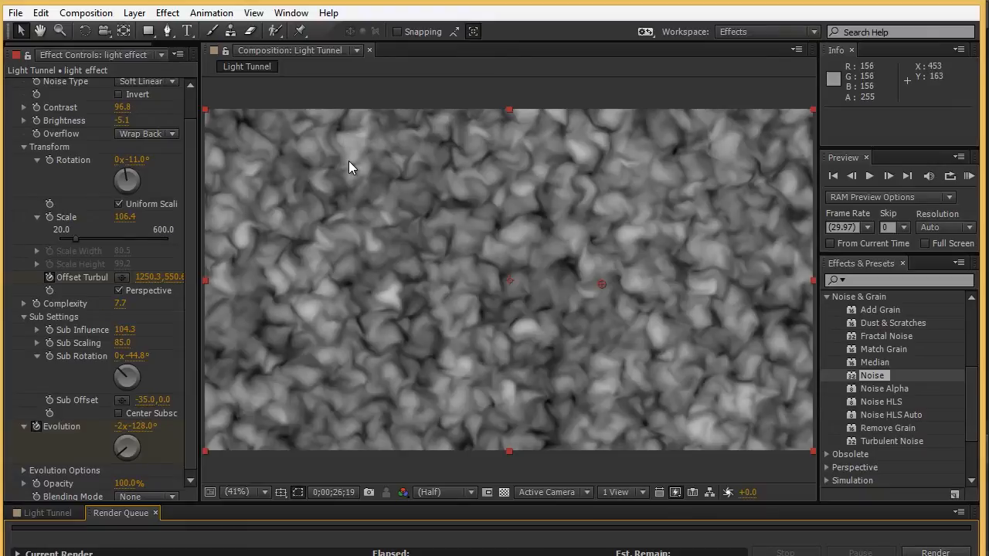
mouse_move(451, 191)
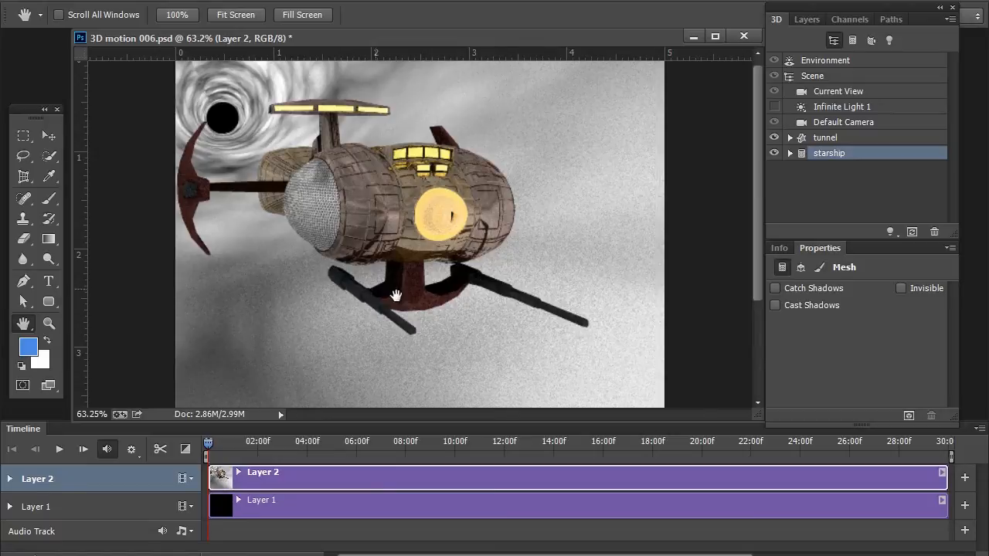
mouse_move(807, 142)
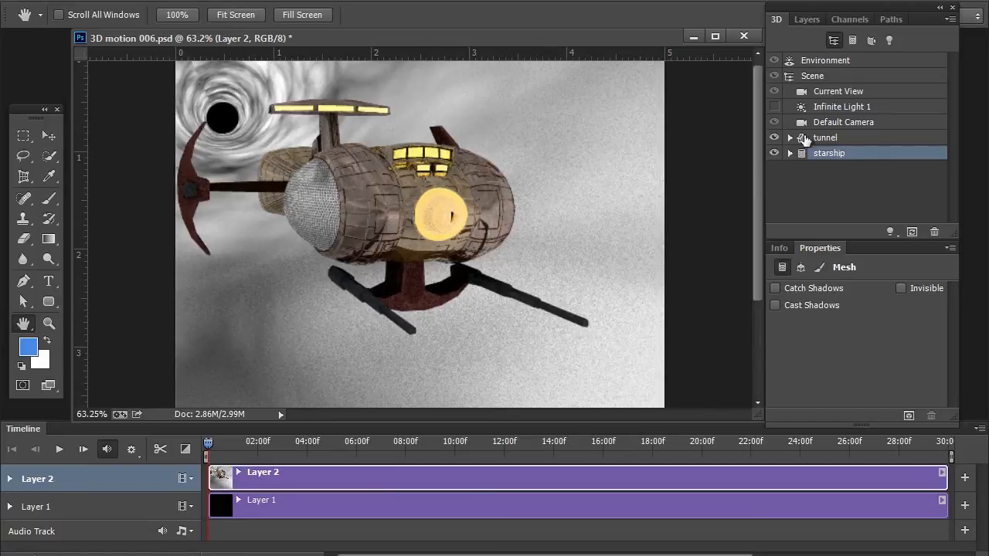
- Select the tunnel's Layer 2 Extrusion Material and bring up its Diffuse texture options
left_click(825, 138)
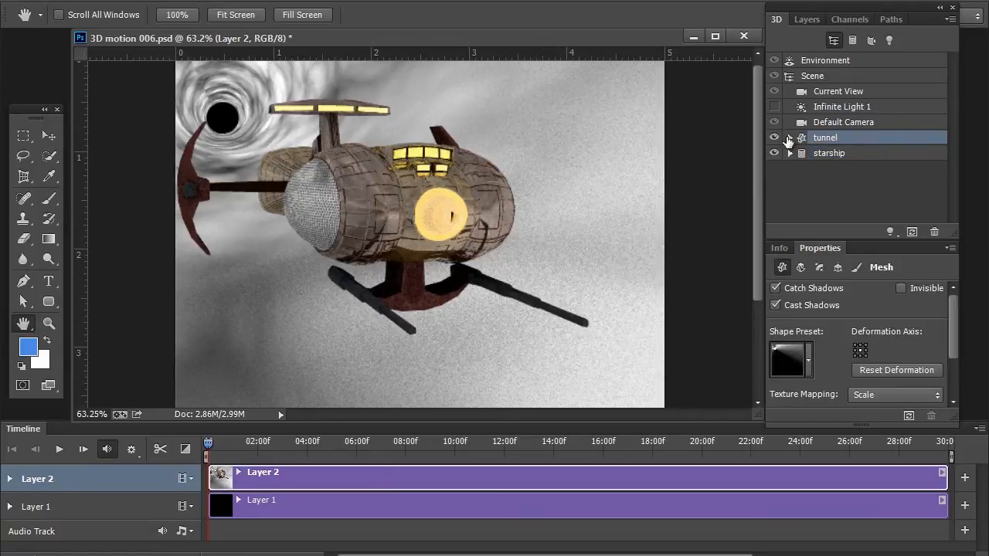
left_click(788, 138)
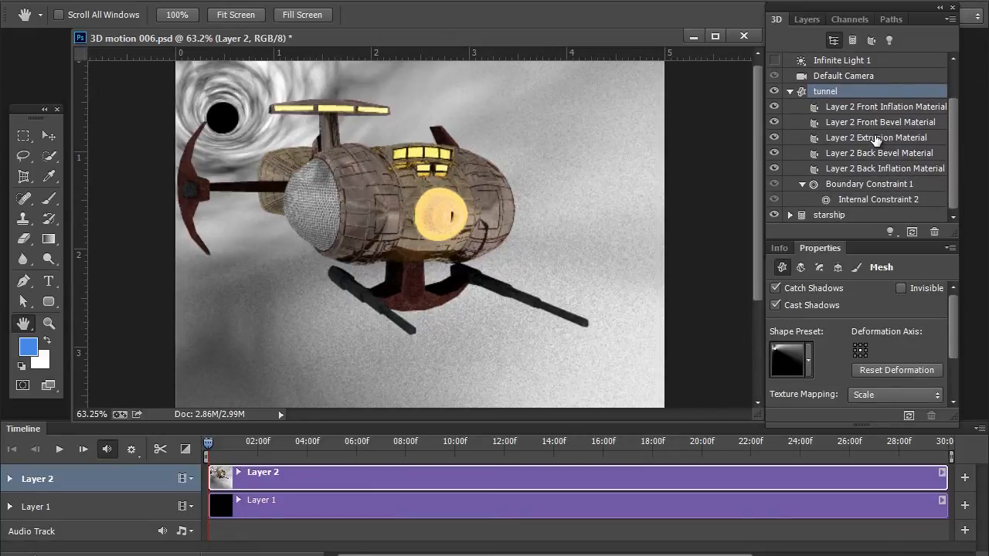
left_click(876, 138)
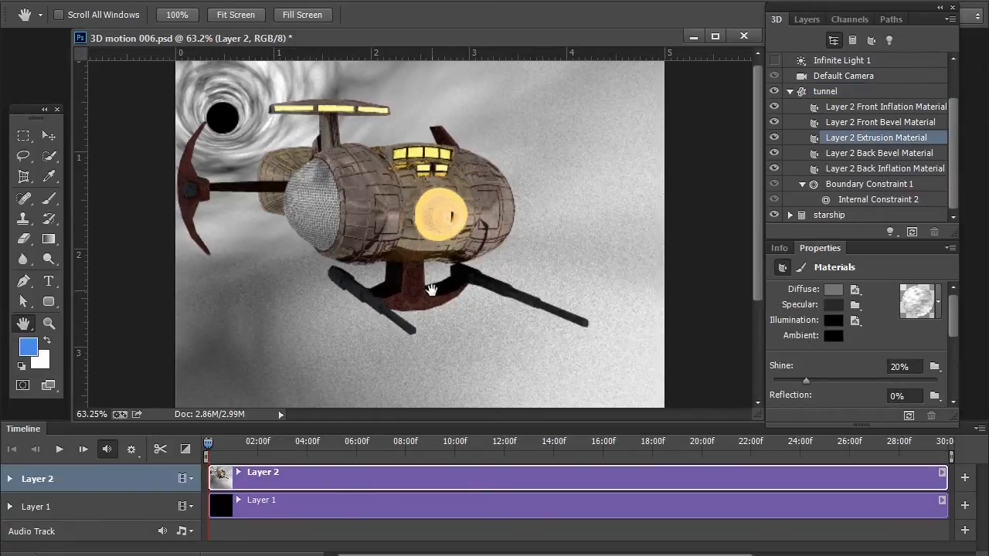
mouse_move(570, 201)
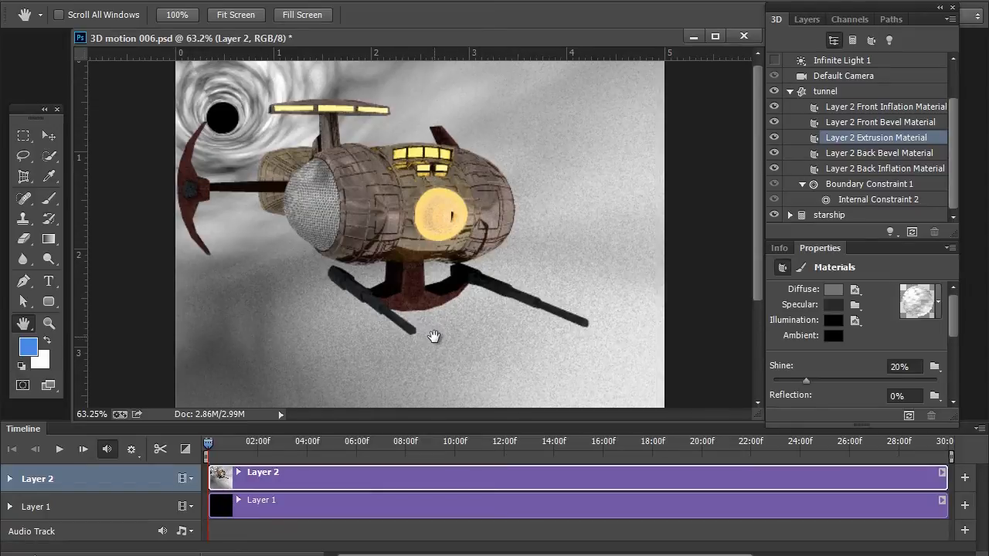
mouse_move(435, 341)
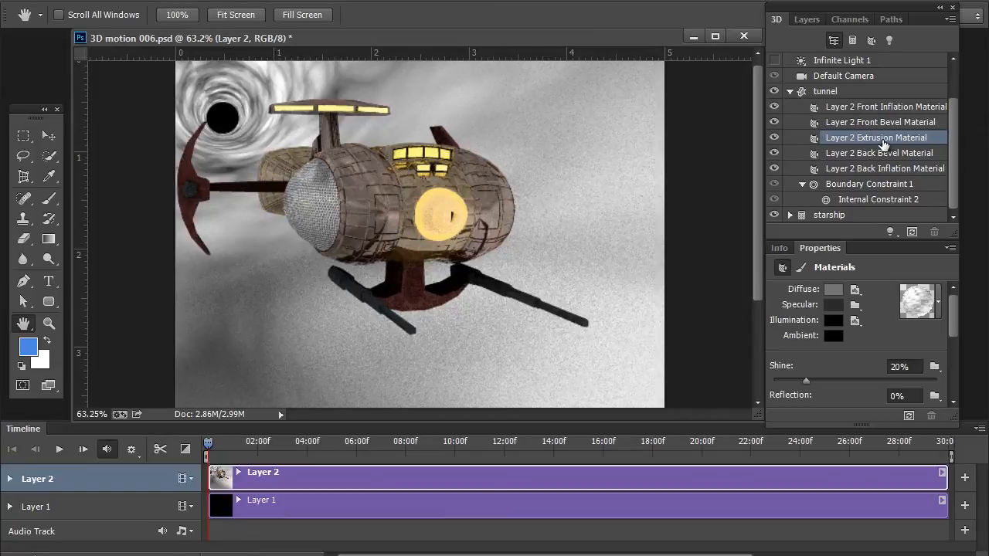
mouse_move(834, 302)
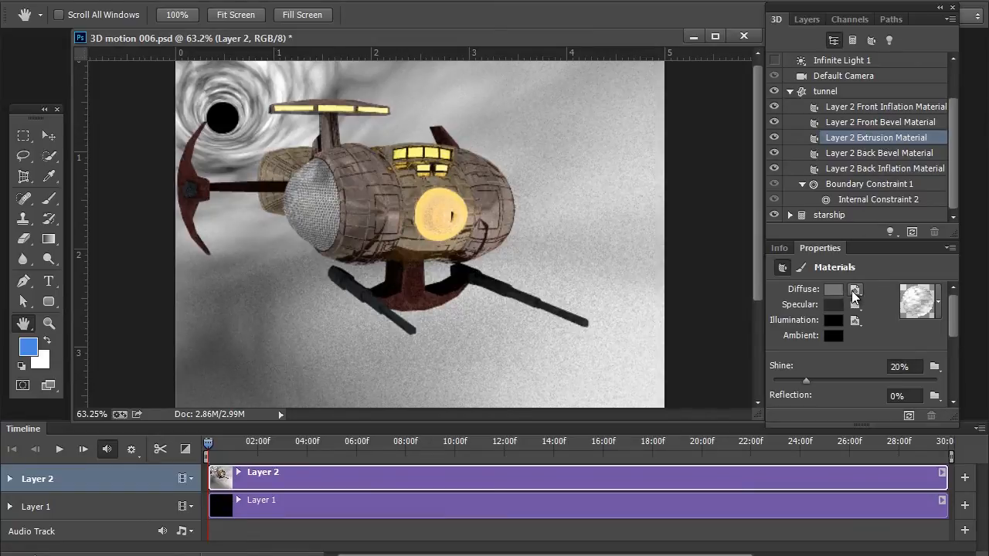
left_click(856, 290)
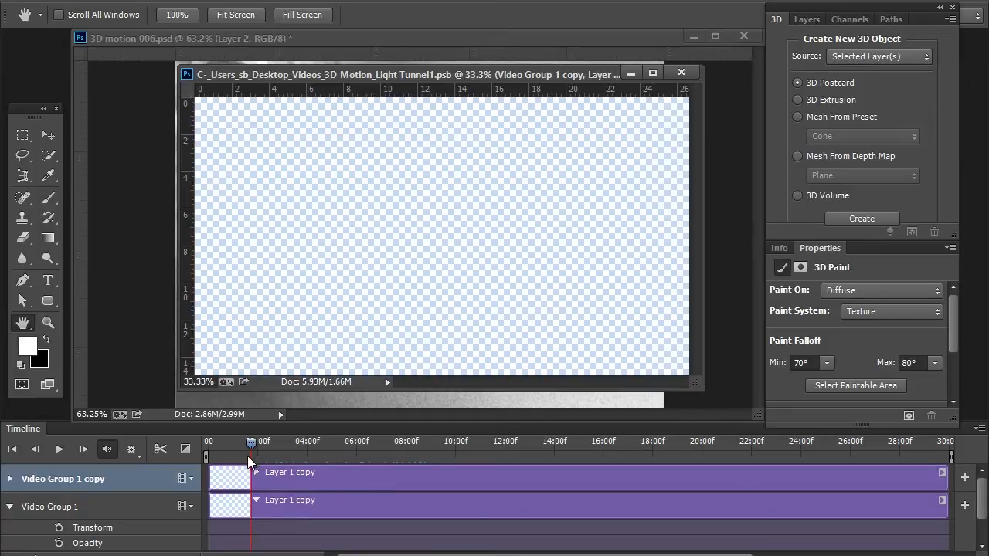
mouse_move(330, 447)
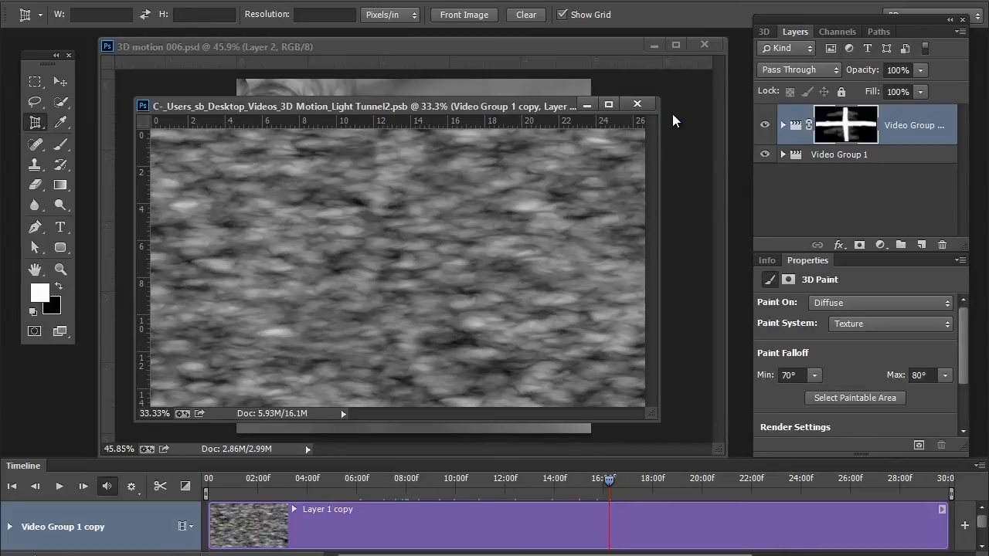
- Close the Light Tunnel texture document, saving its changes
left_click(636, 105)
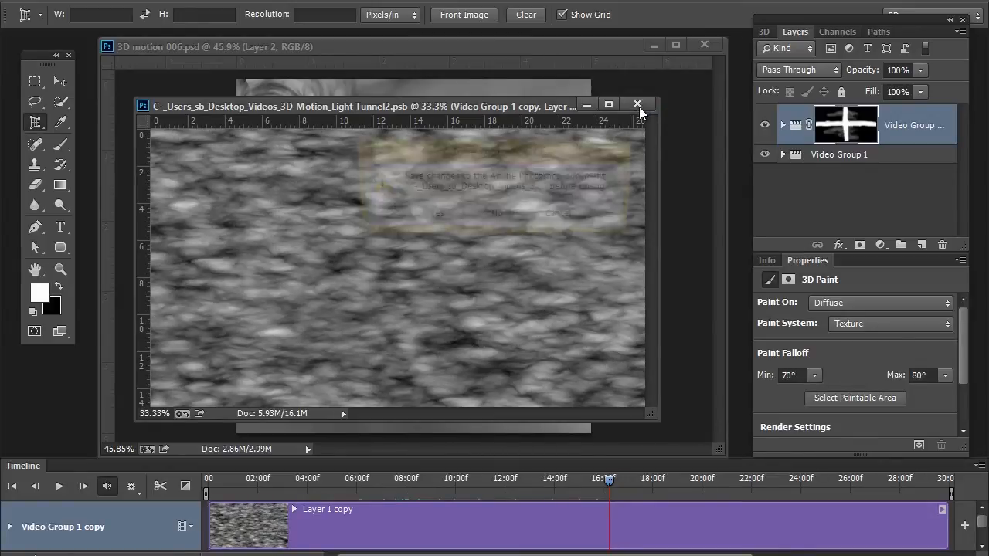
left_click(637, 105)
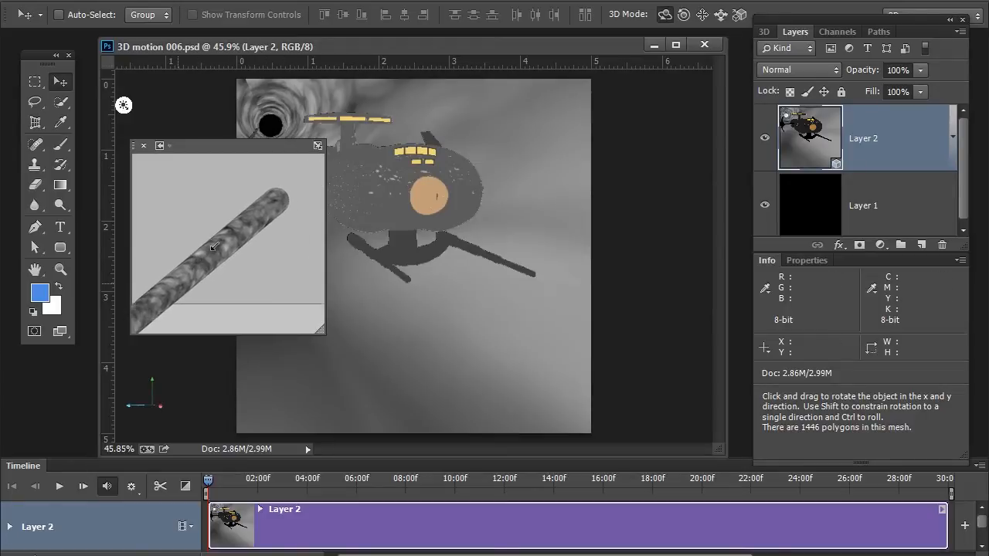
- Rotate and roll the noise-textured tunnel mesh to a new orientation
left_click_drag(224, 240, 229, 224)
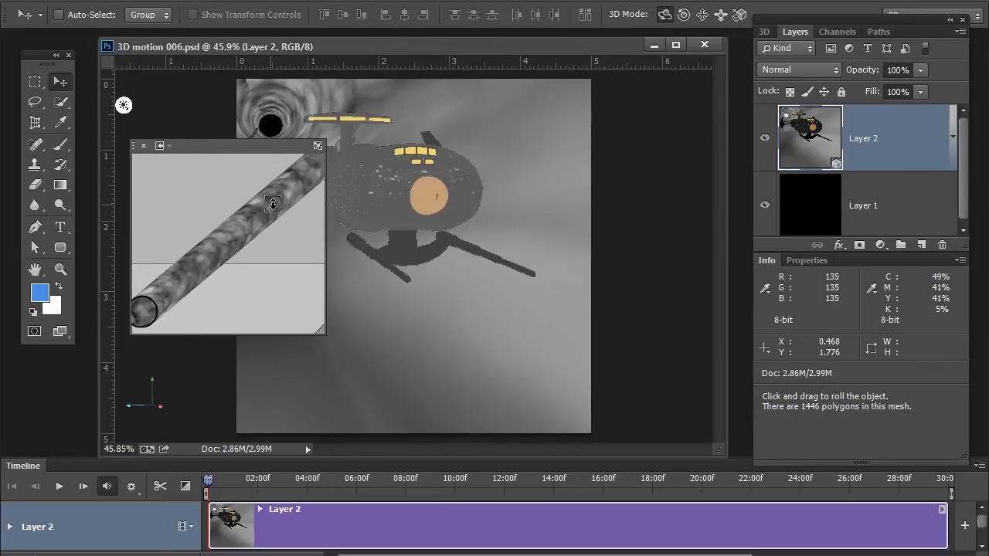
left_click_drag(272, 204, 250, 230)
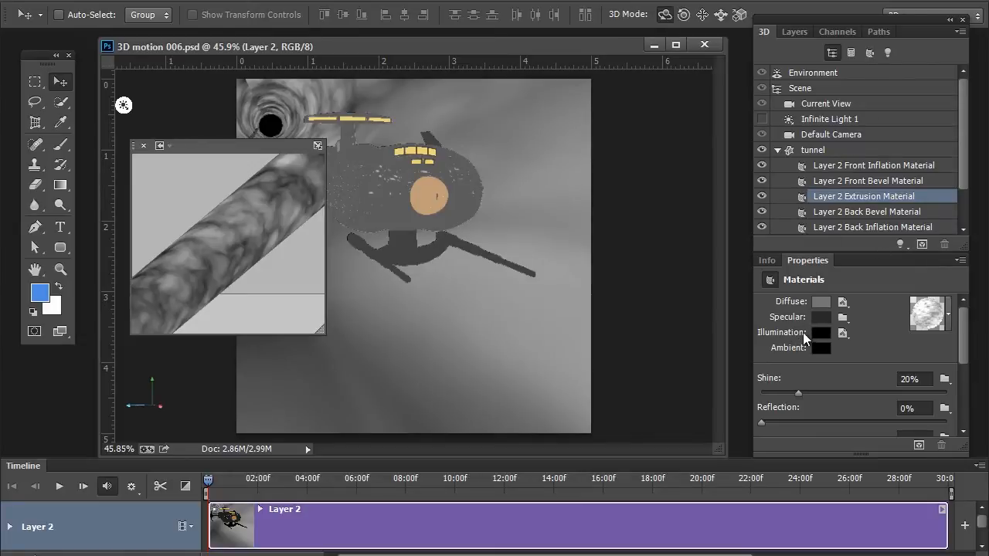
mouse_move(807, 340)
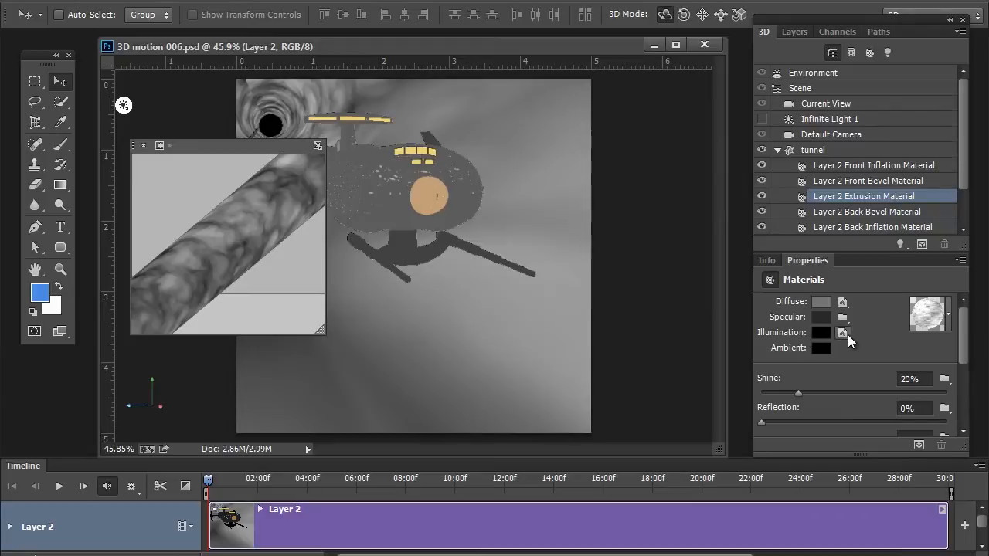
- Load the fractal noise texture into the tunnel material's Illumination slot
left_click(843, 332)
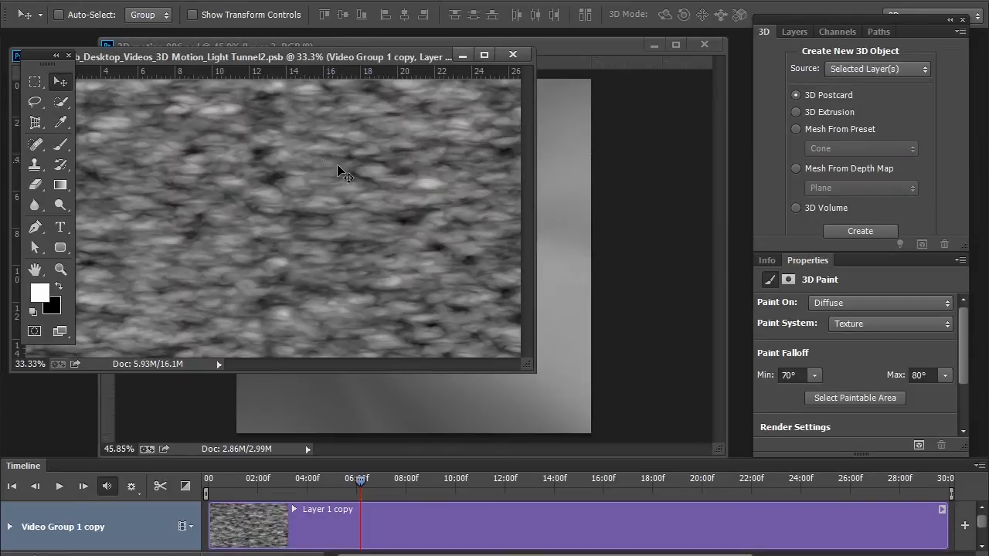
mouse_move(454, 223)
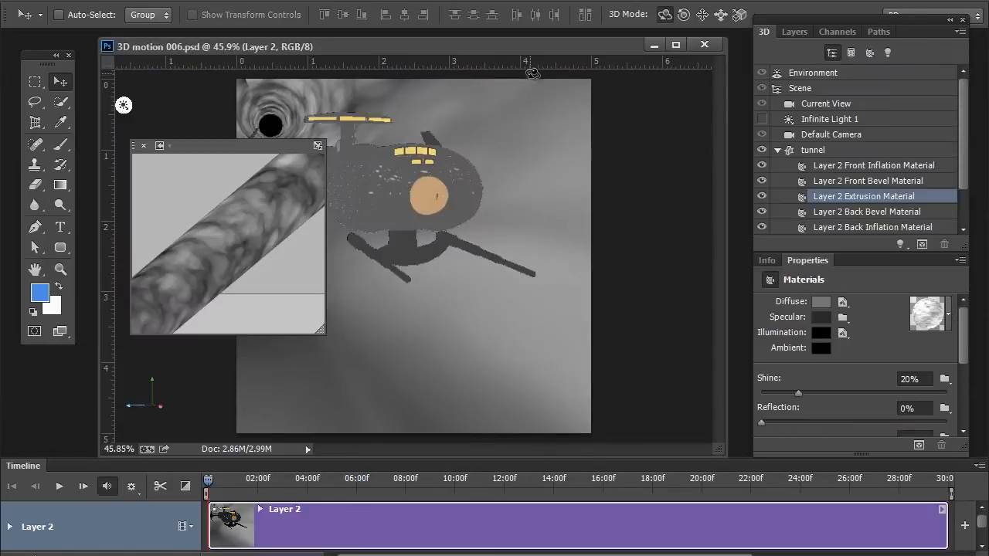
mouse_move(231, 151)
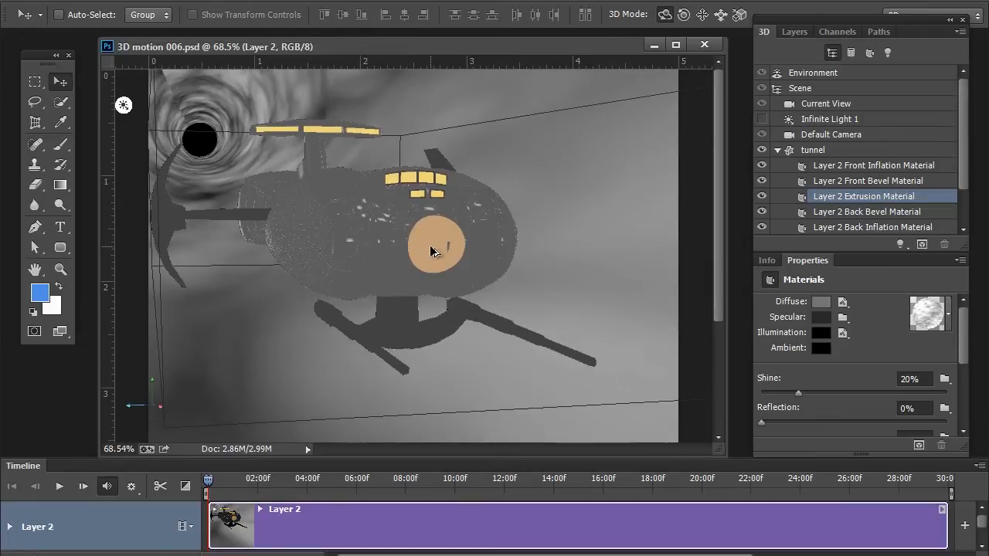
mouse_move(438, 255)
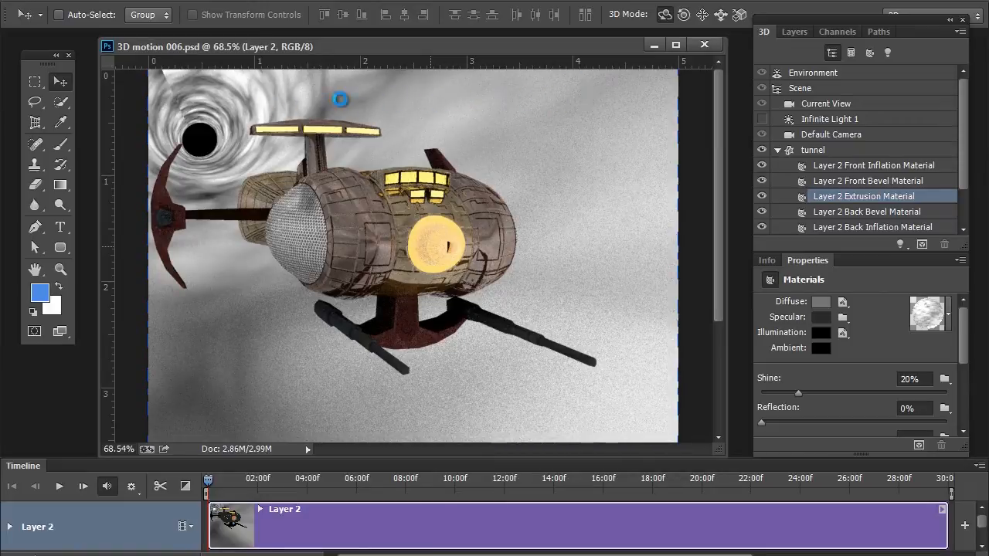
- Render the 3D scene so the starship sits in a bright, grainy glowing tunnel
left_click_drag(340, 99, 417, 207)
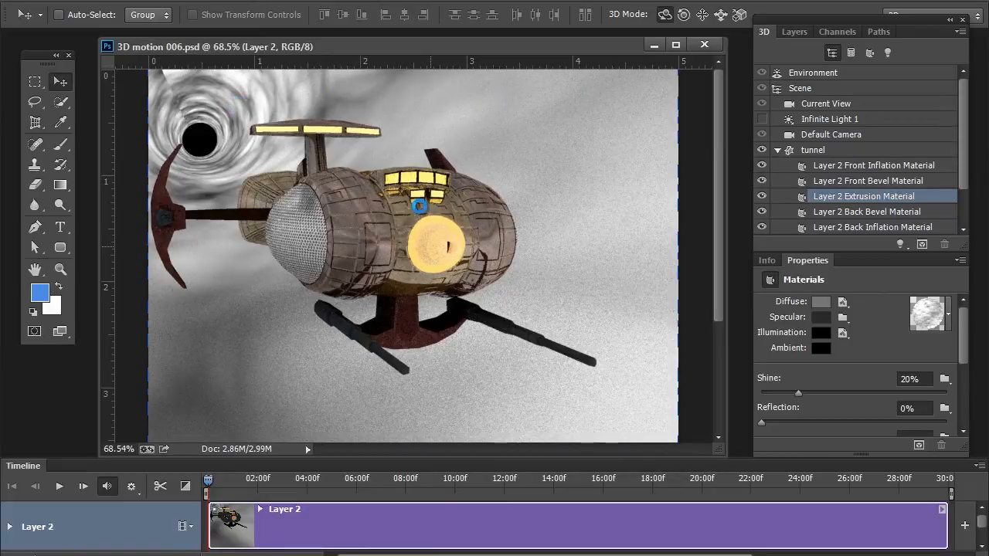
left_click_drag(417, 206, 571, 248)
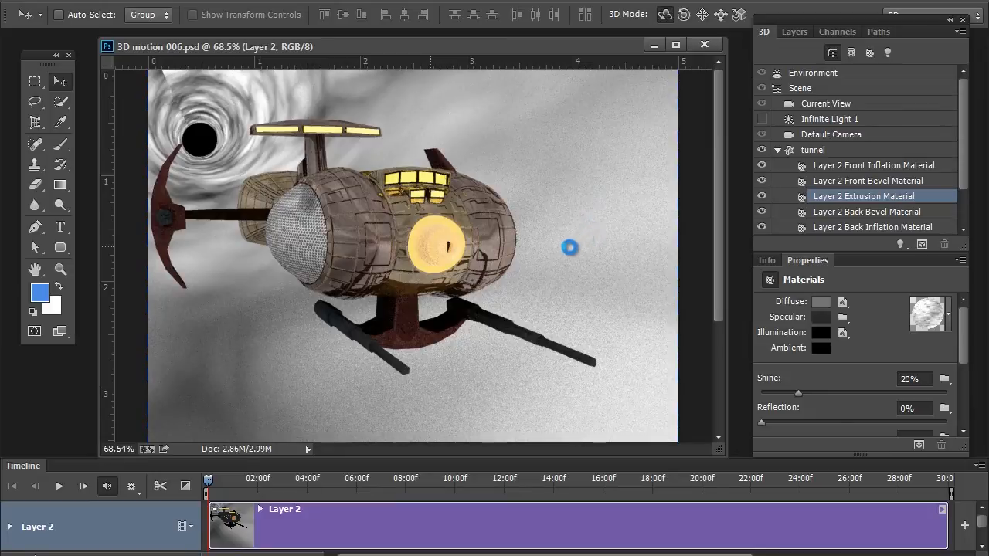
mouse_move(526, 277)
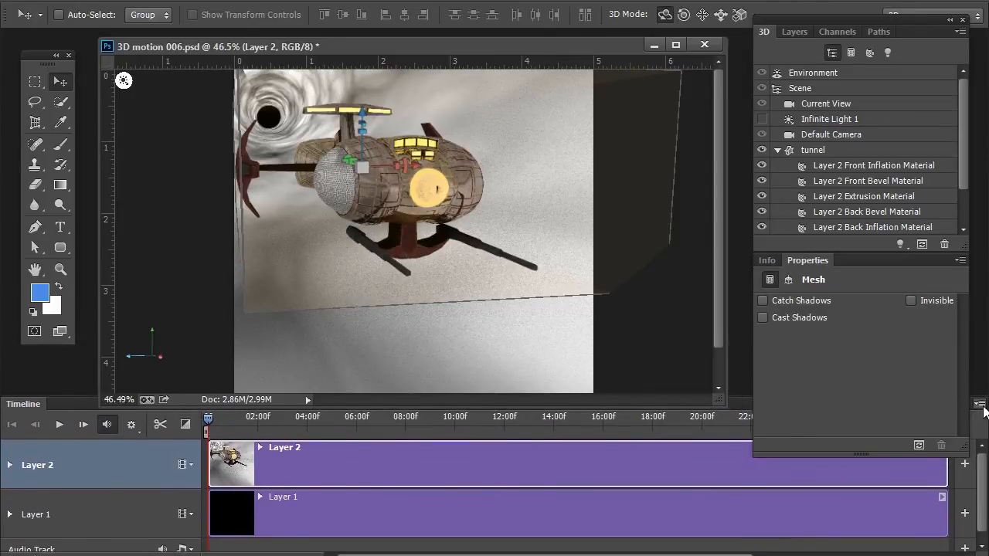
- Set the Timeline panel options to the small thumbnail size and confirm
left_click(980, 404)
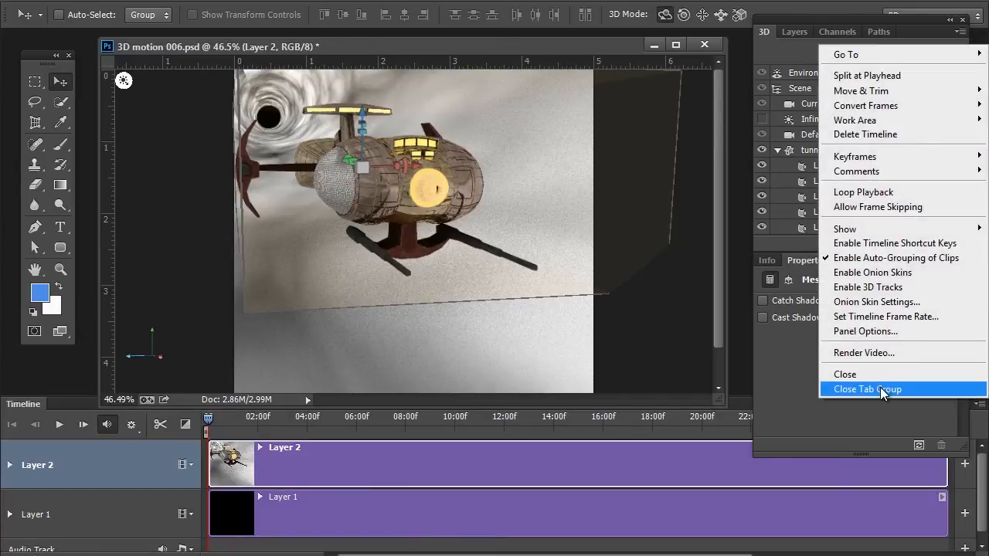
mouse_move(865, 331)
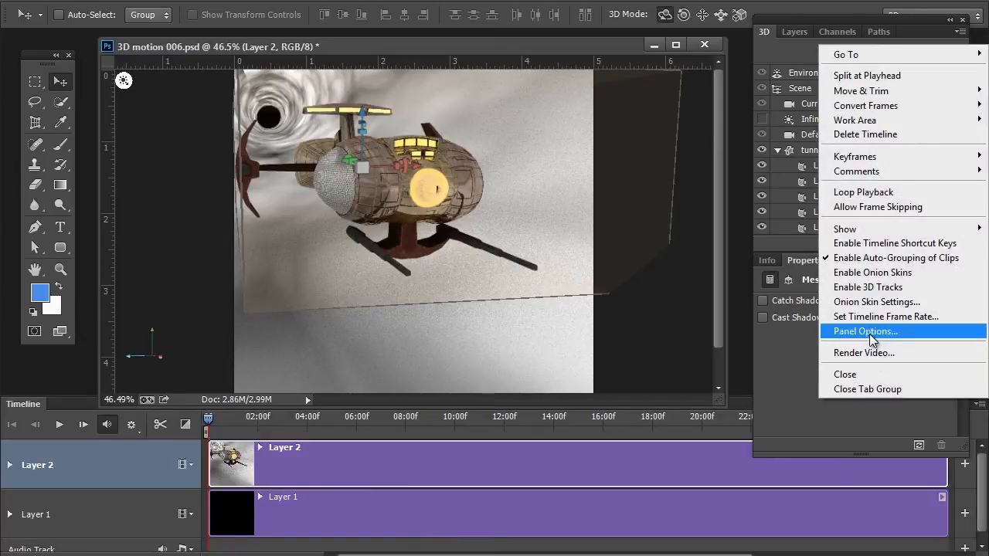
left_click(865, 330)
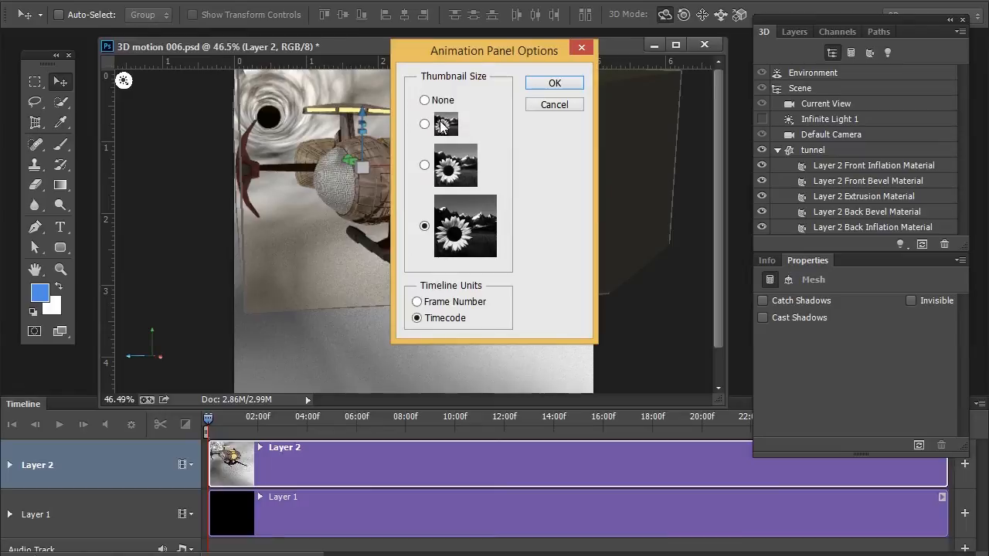
left_click(423, 124)
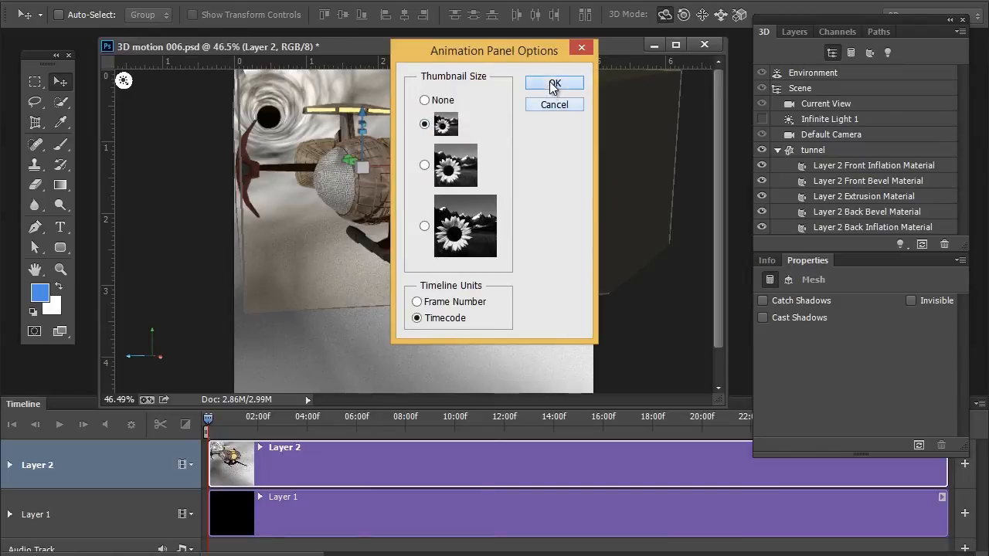
left_click(553, 84)
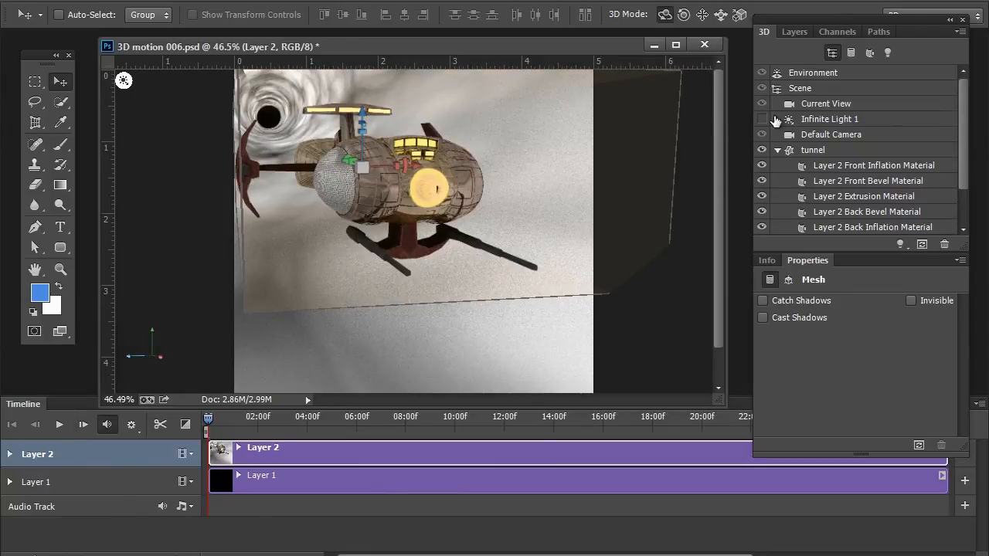
- Show the Layers panel and nudge the starship's vertical placement in the scene
left_click(794, 31)
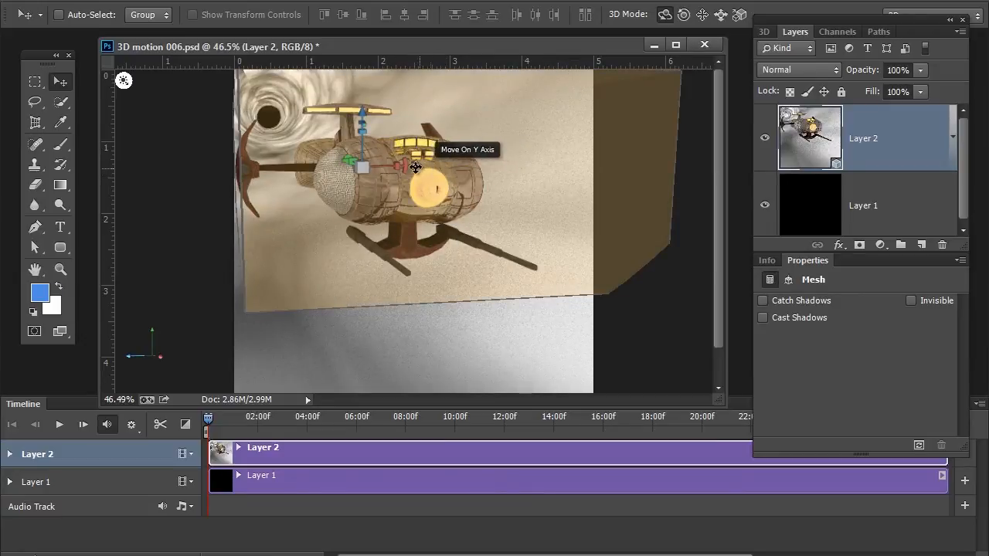
left_click_drag(417, 167, 374, 177)
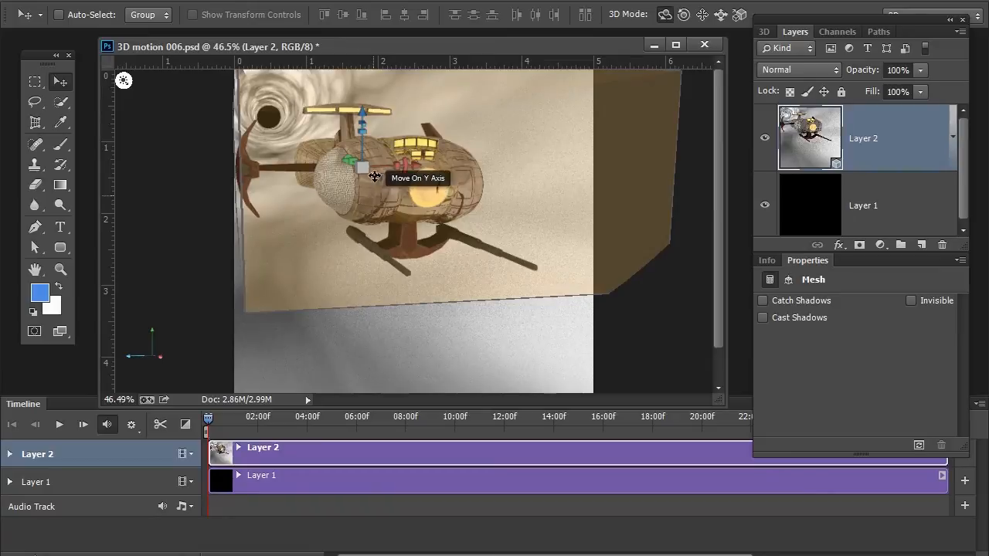
left_click_drag(363, 167, 478, 386)
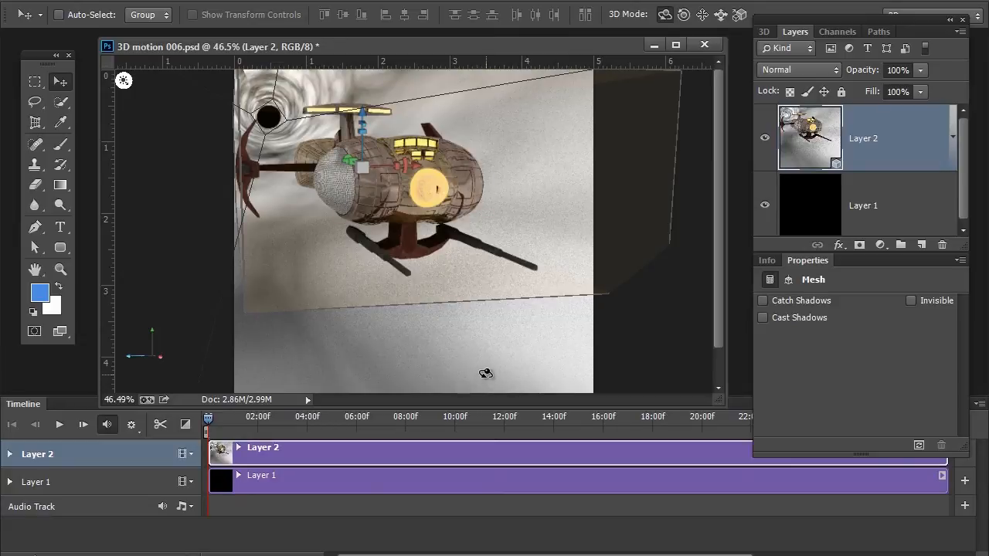
mouse_move(184, 419)
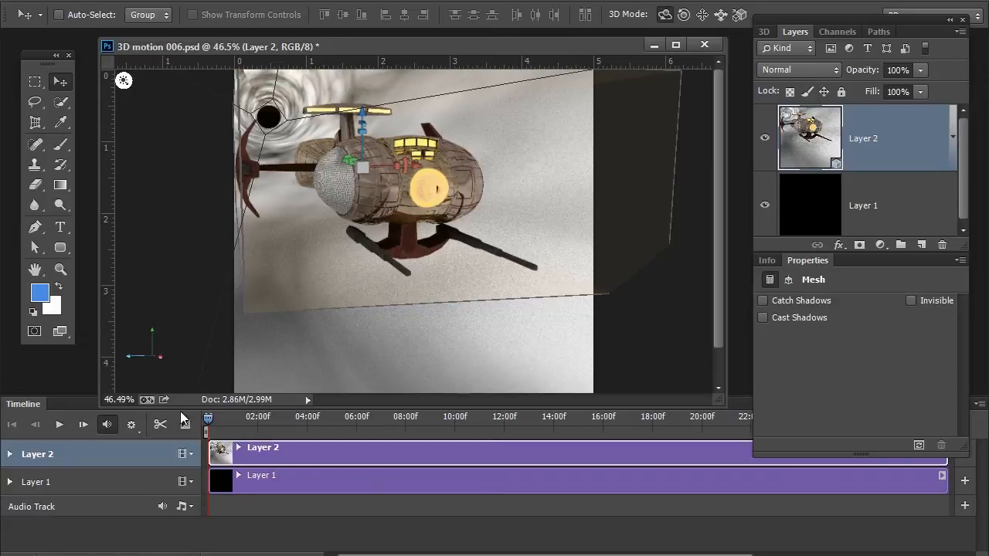
- Expand Layer 2, its 3D Meshes group and the starship mesh to list its parts
left_click(11, 454)
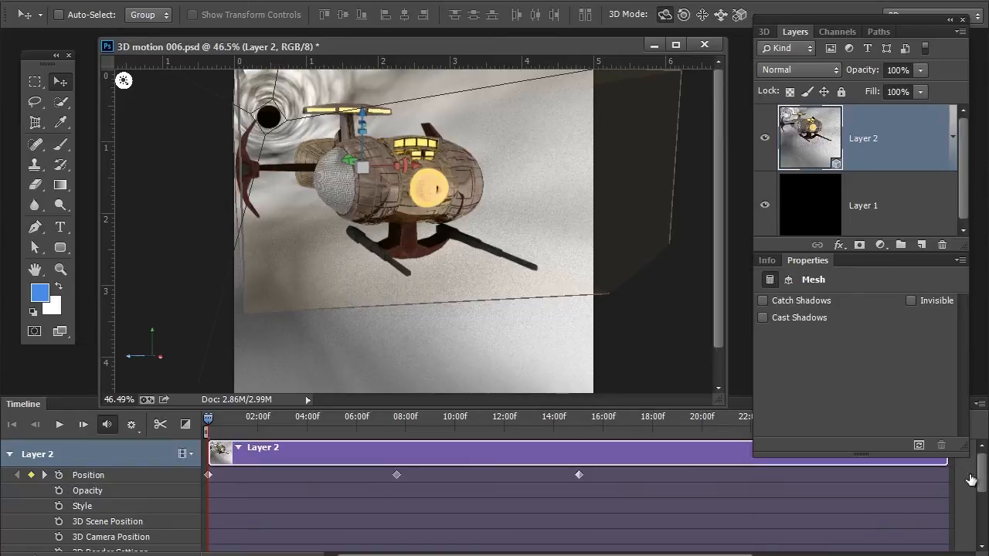
scroll("down", 3)
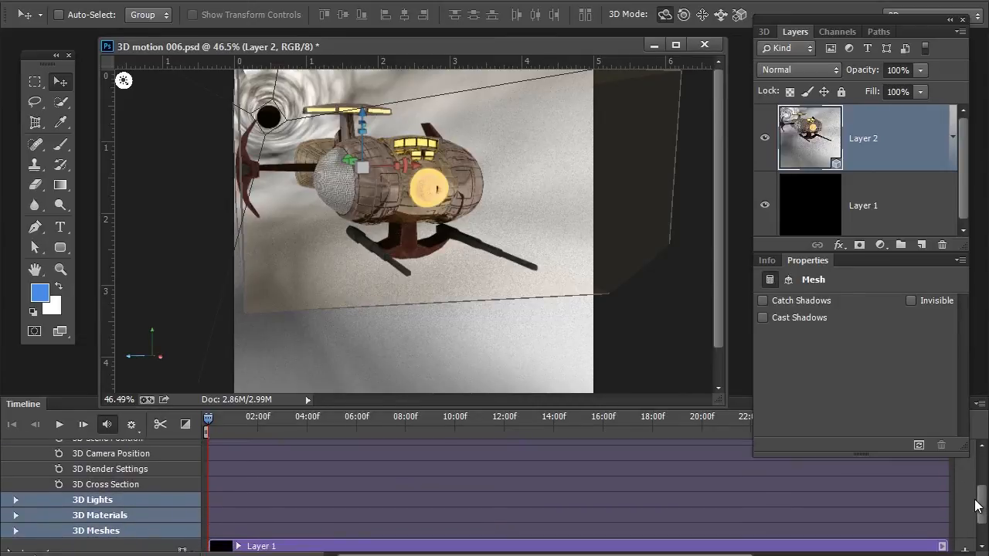
scroll("down", 3)
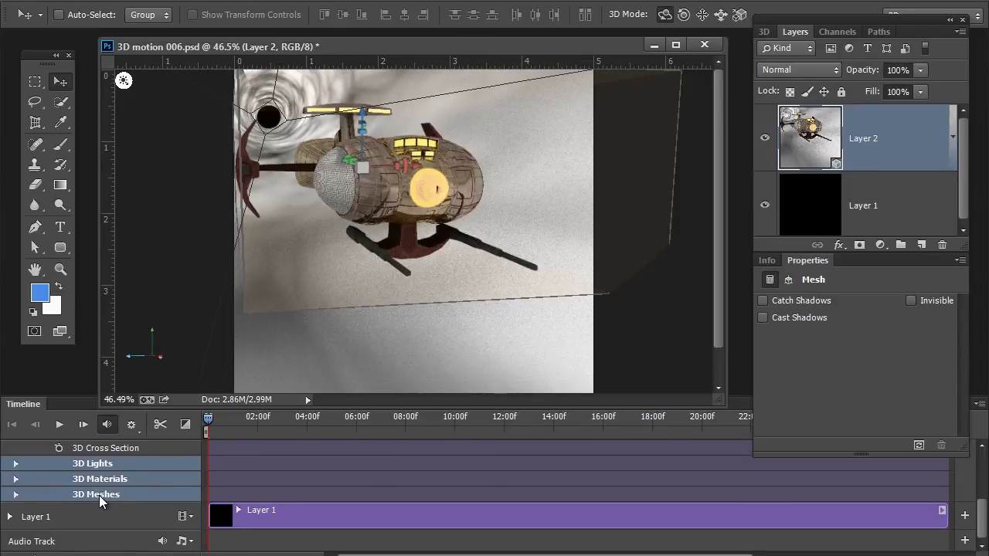
left_click(14, 495)
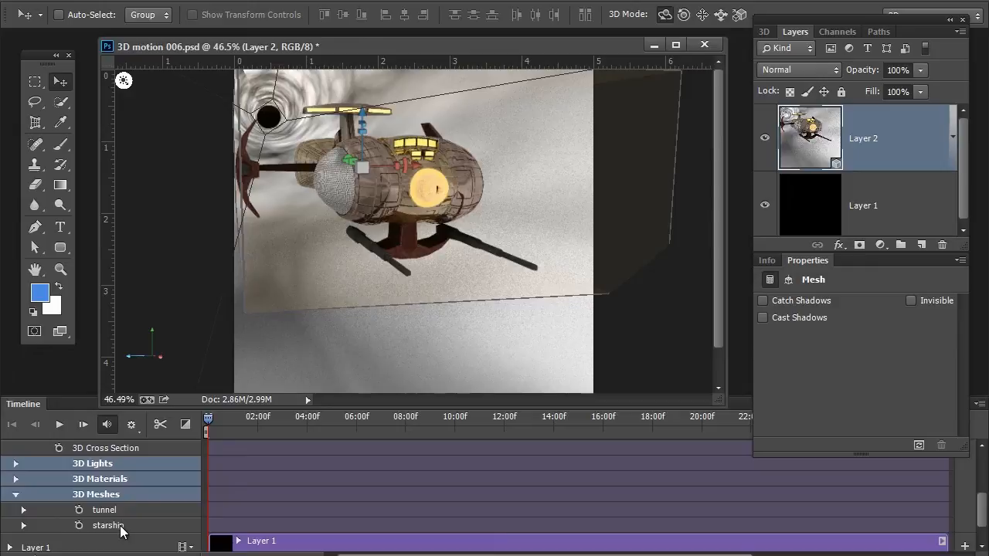
left_click(23, 525)
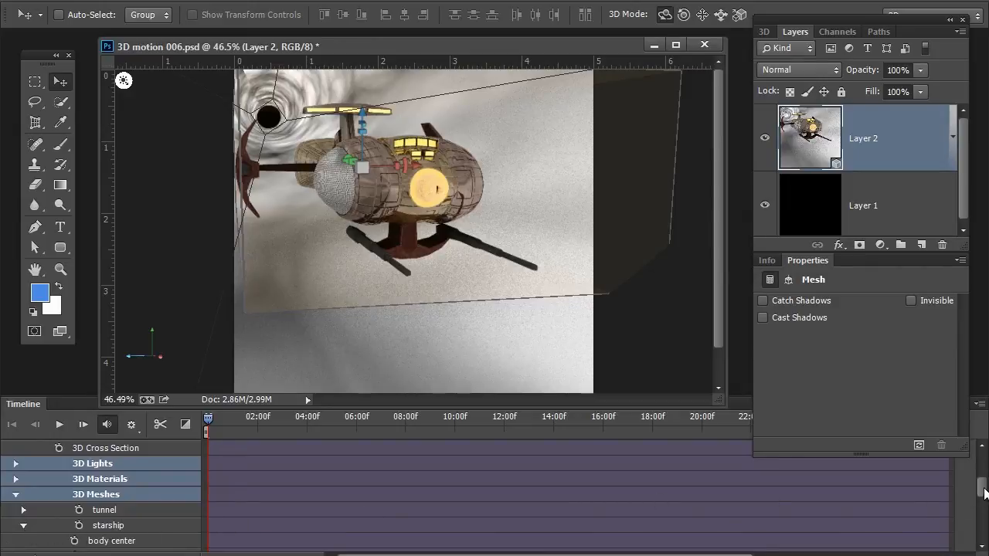
scroll("down", 3)
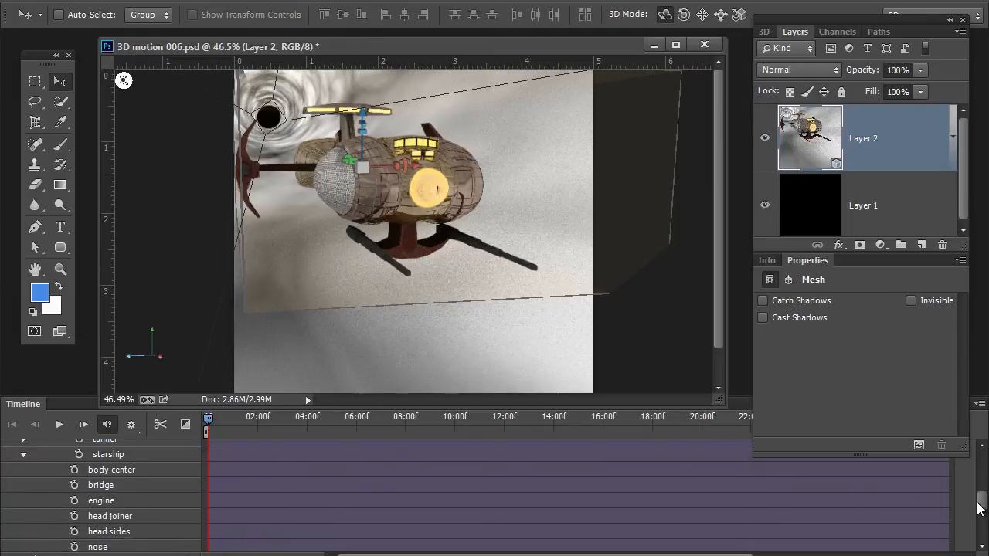
scroll("down", 3)
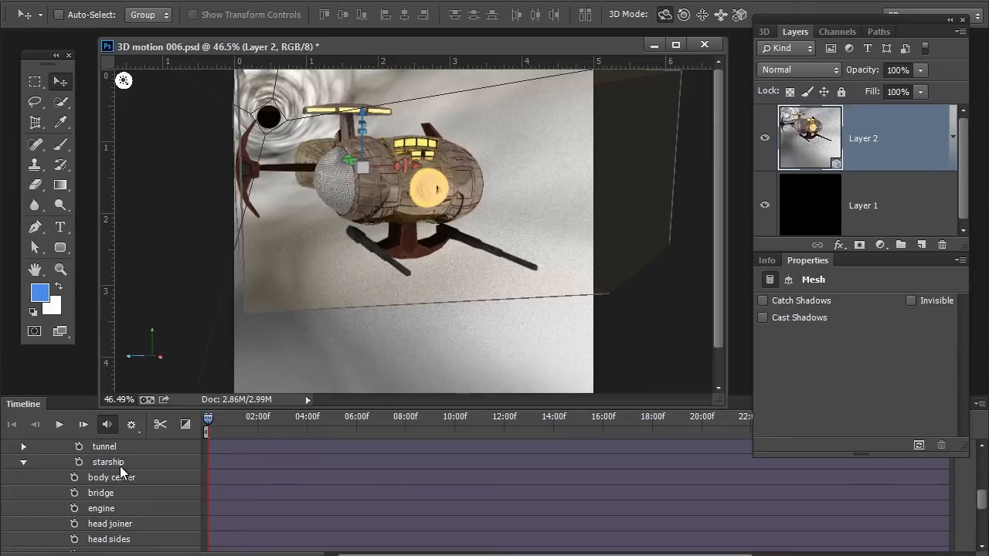
mouse_move(158, 465)
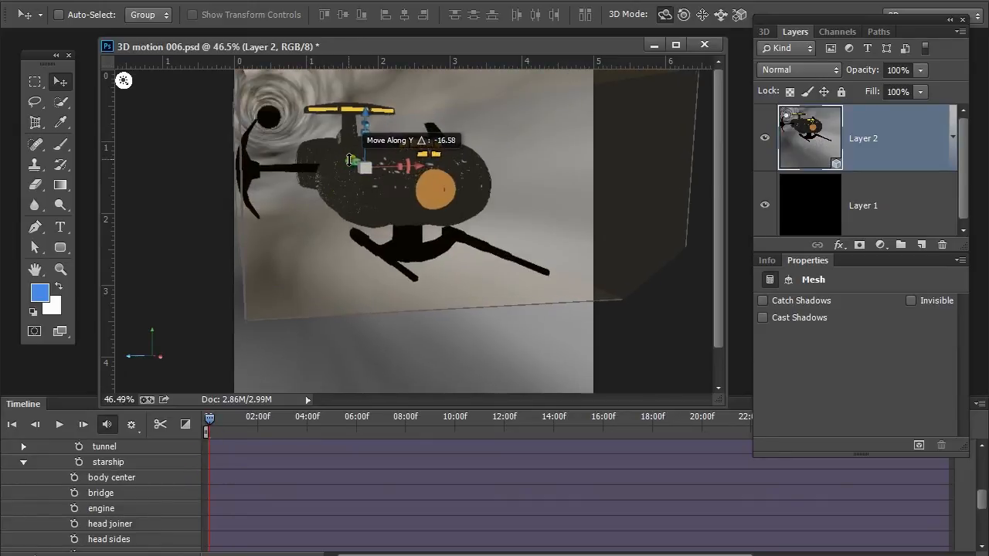
- Record starship position keyframes at the start and around 14 seconds
left_click_drag(365, 167, 373, 170)
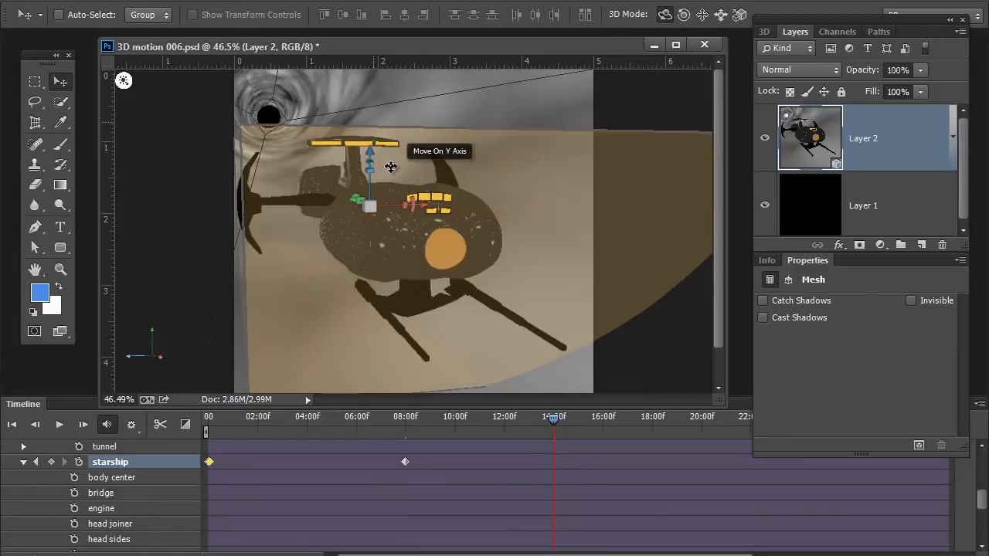
left_click_drag(371, 162, 374, 146)
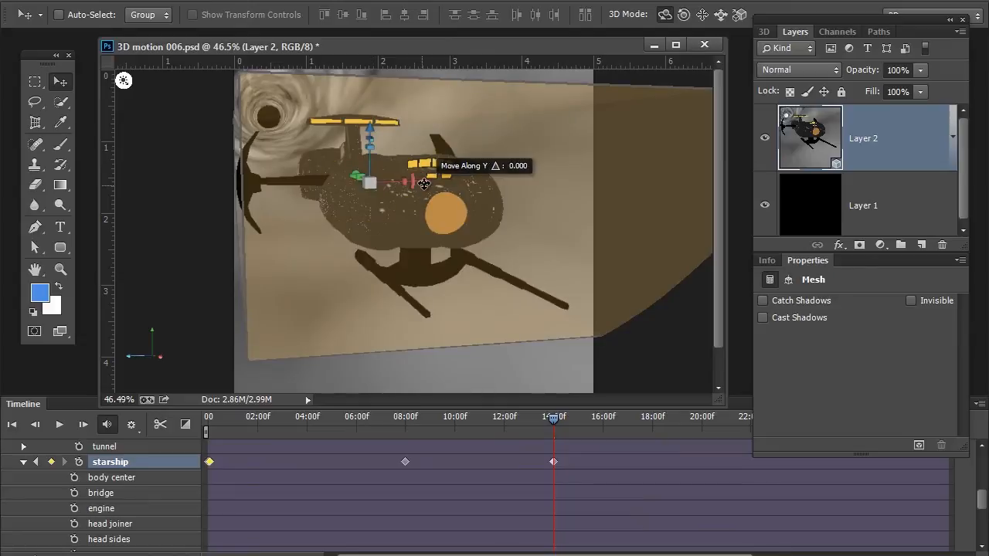
left_click_drag(423, 184, 461, 182)
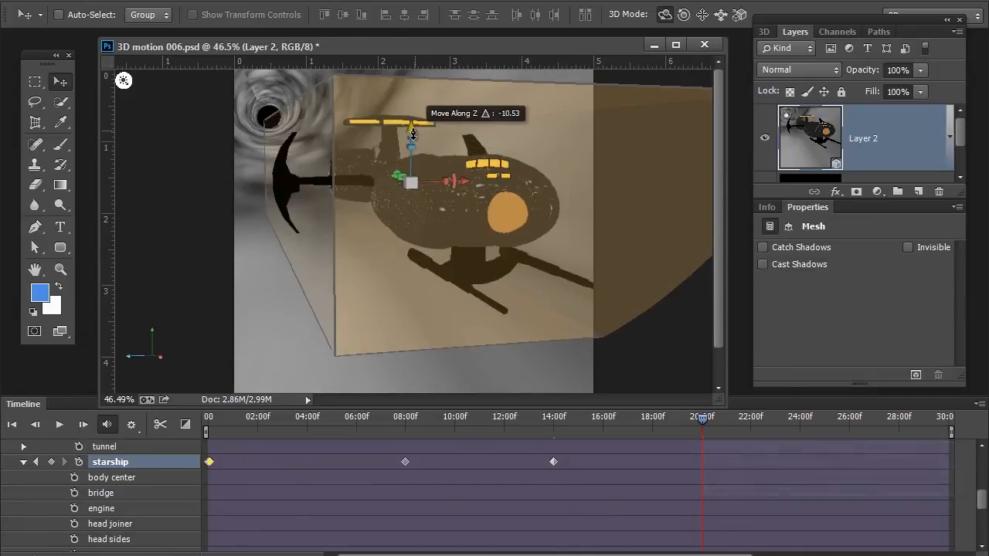
- Push the starship deeper and sideways for keyframes near 25 seconds
left_click_drag(414, 184, 451, 229)
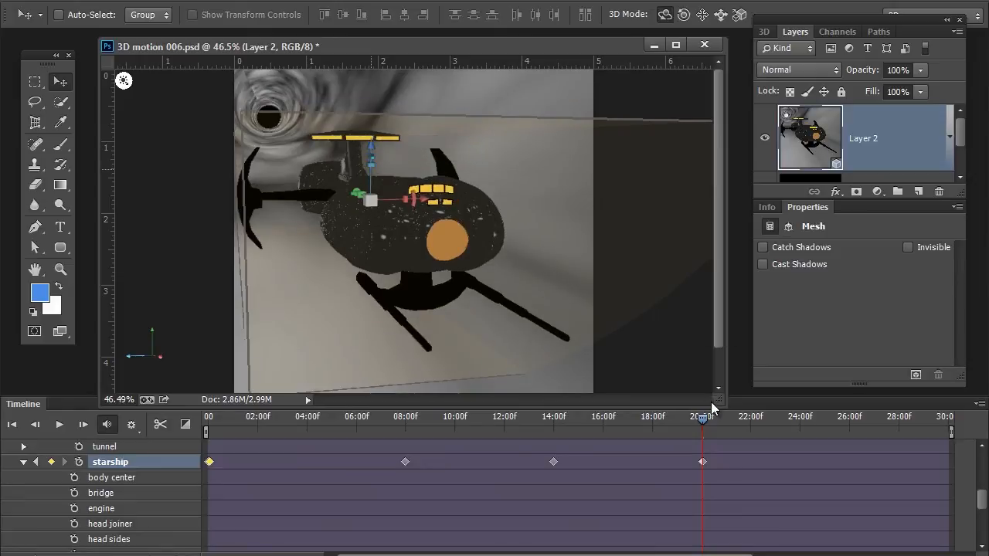
mouse_move(828, 436)
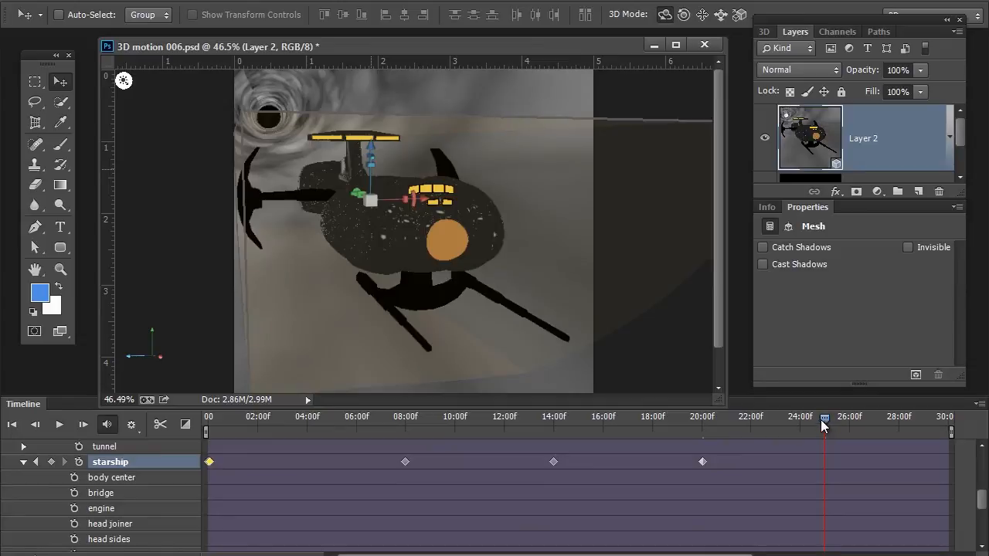
left_click_drag(371, 154, 369, 142)
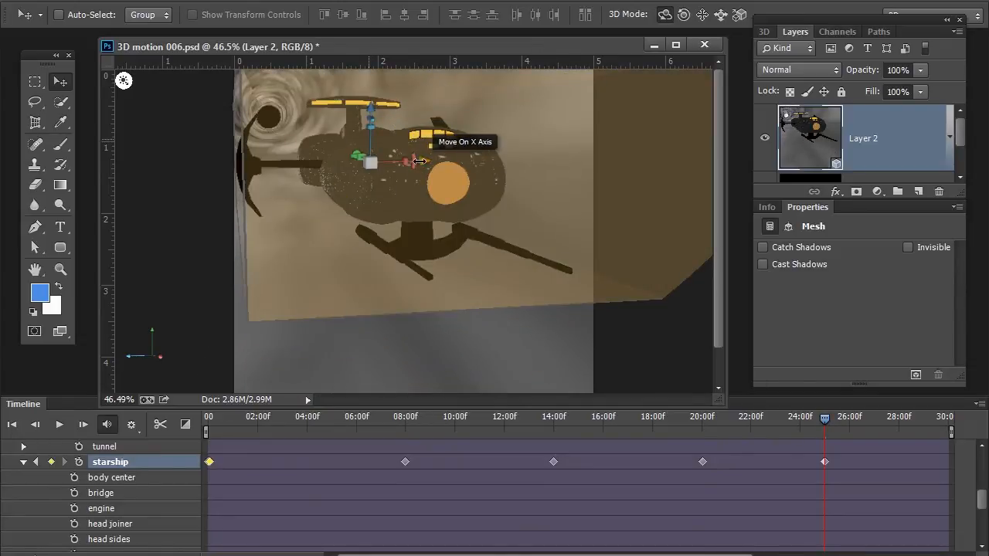
left_click_drag(417, 160, 379, 158)
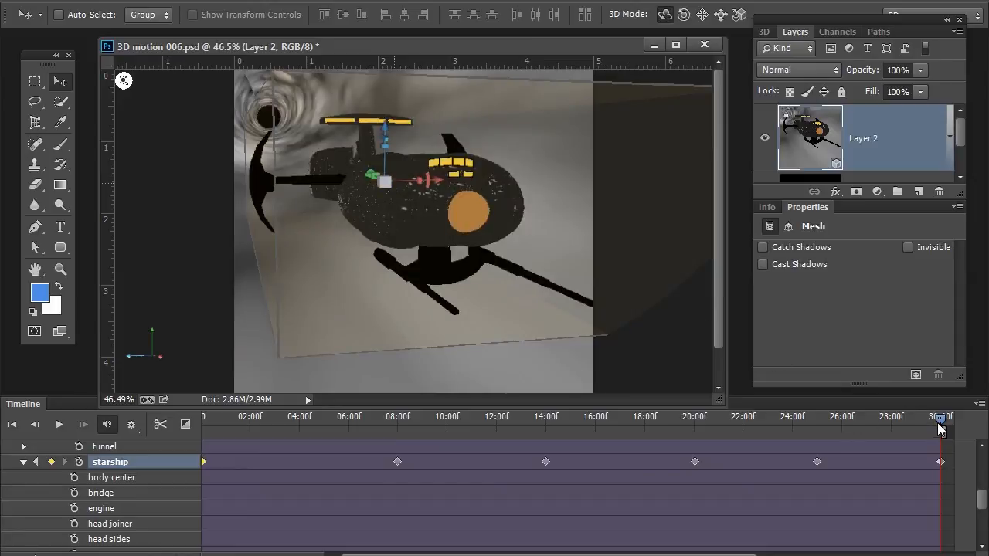
left_click_drag(940, 424, 895, 417)
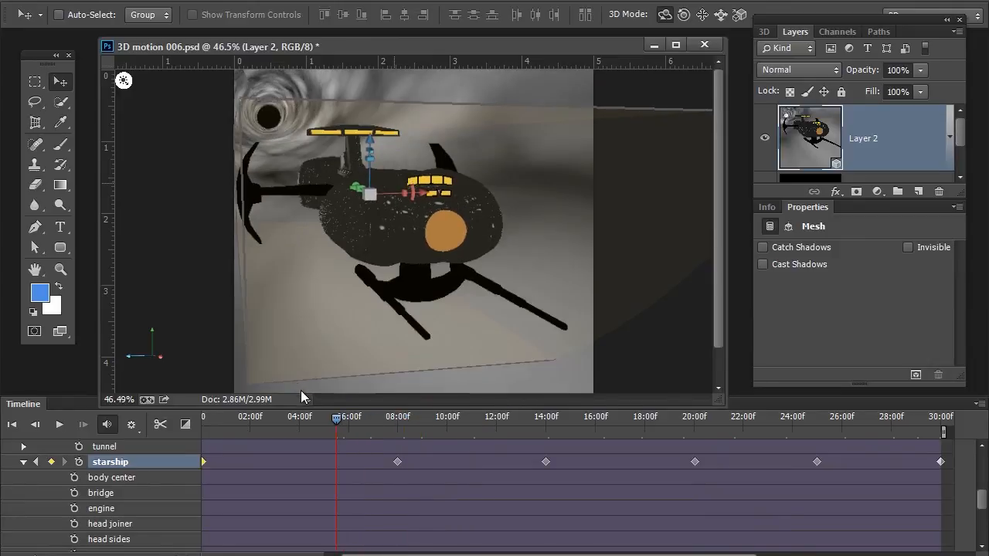
left_click_drag(336, 417, 290, 417)
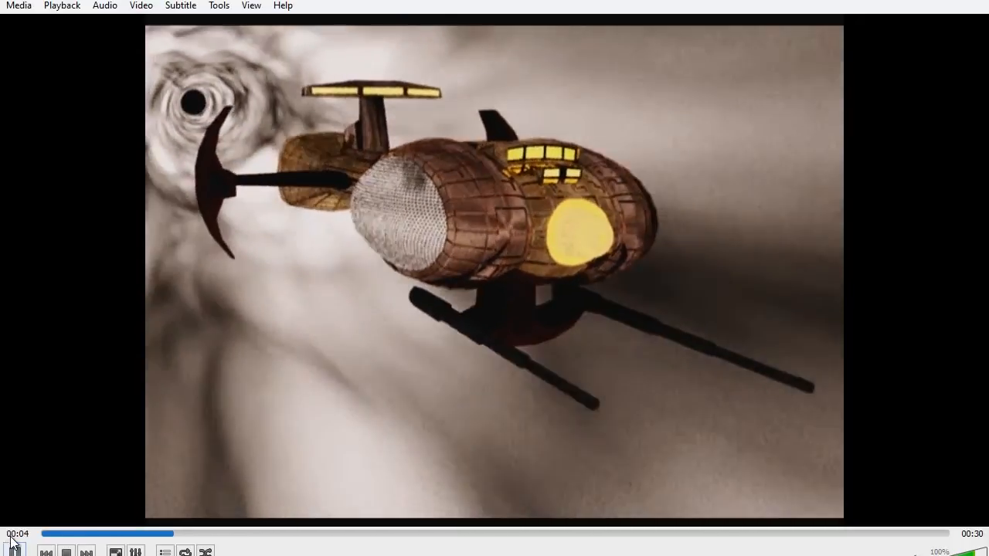
- Play the rendered 30-second starship video in VLC
left_click(13, 550)
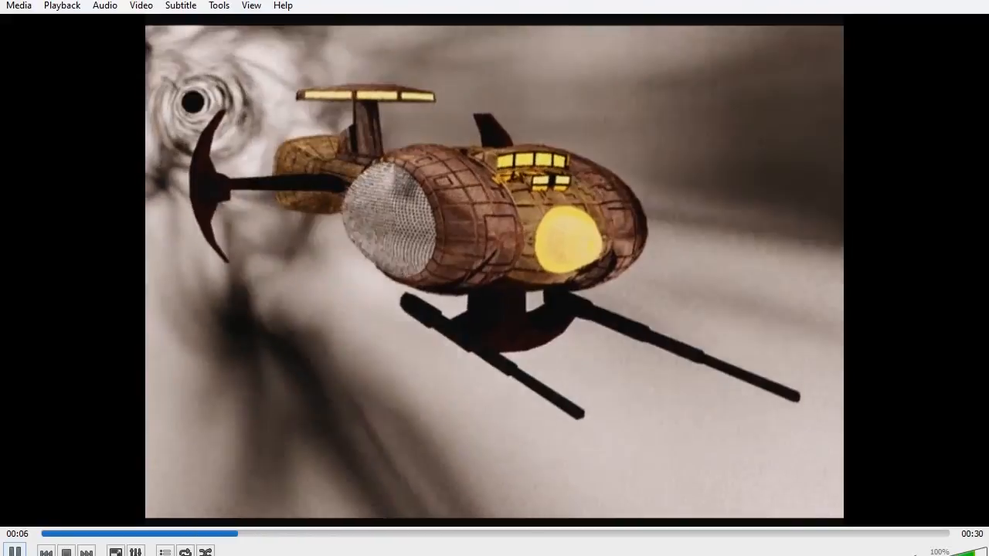